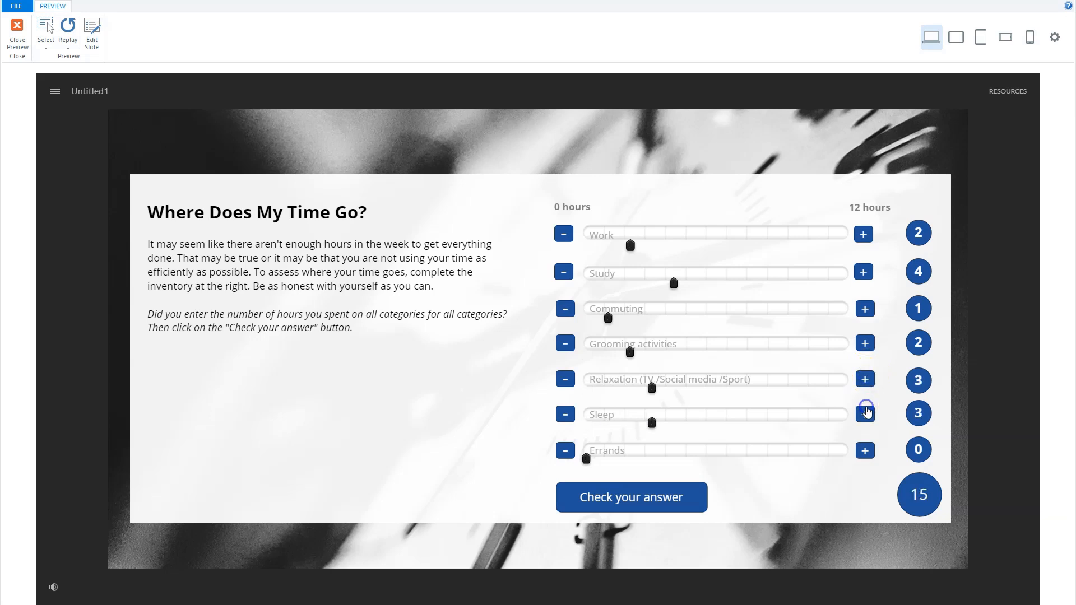
# - In preview, add hours to Sleep and Errands so the total circle reaches 24
pyautogui.click(862, 412)
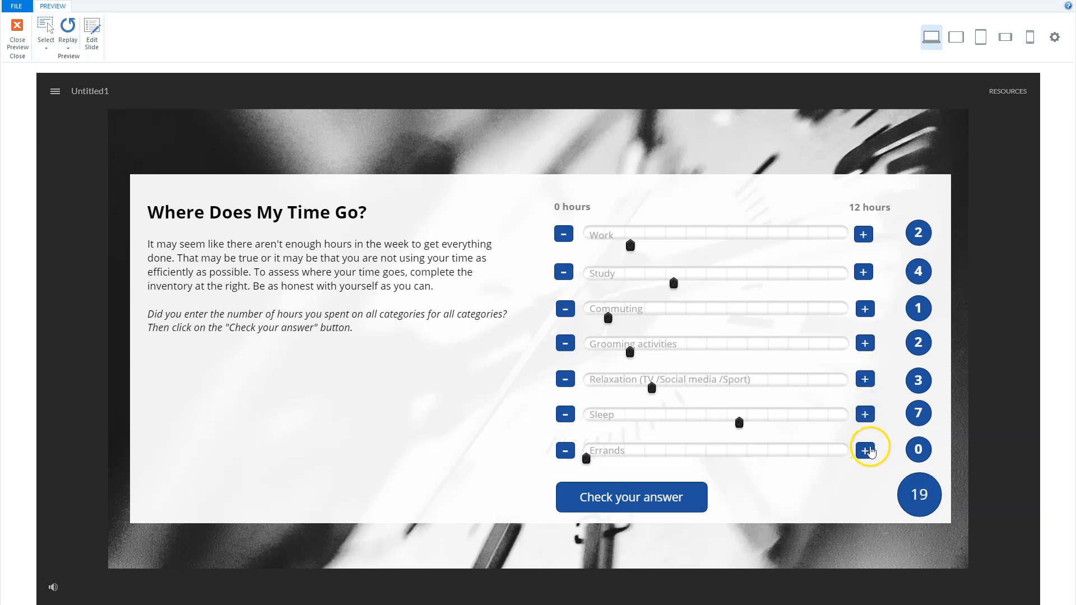
pyautogui.click(863, 450)
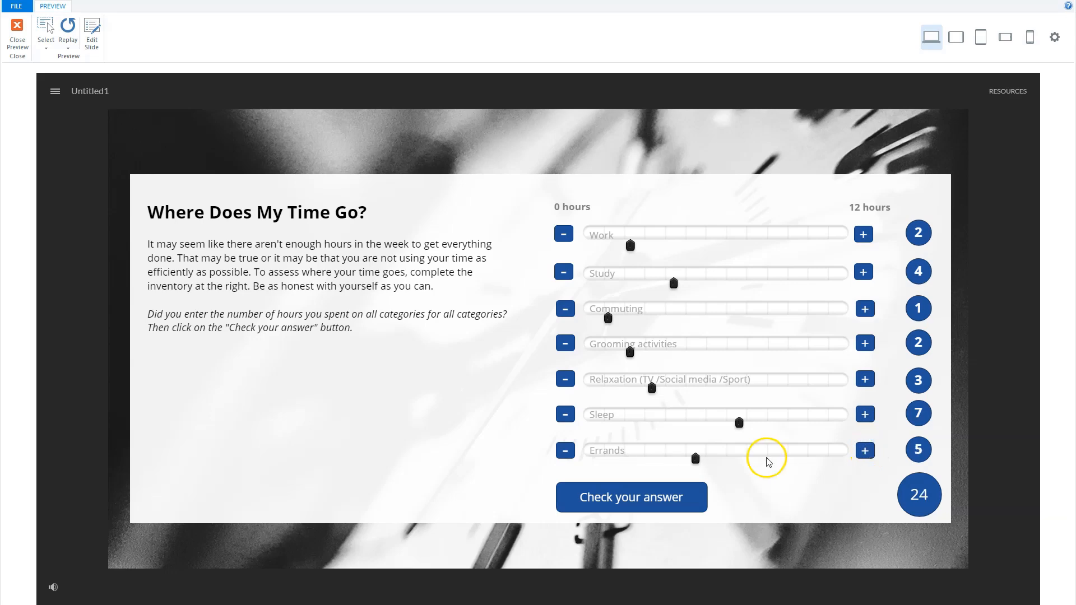
pyautogui.click(630, 497)
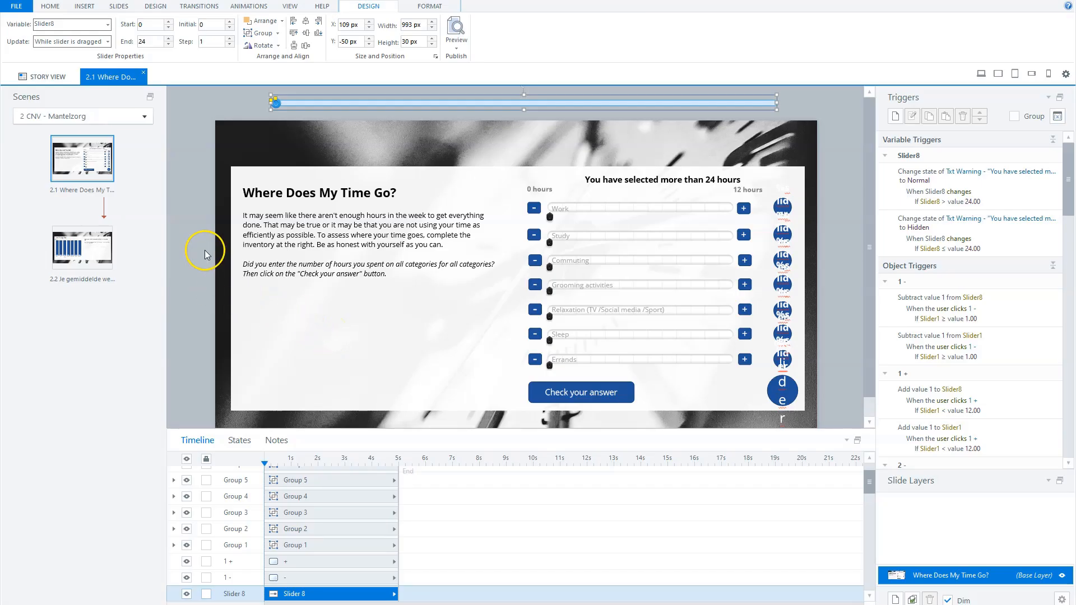
pyautogui.moveTo(220, 202)
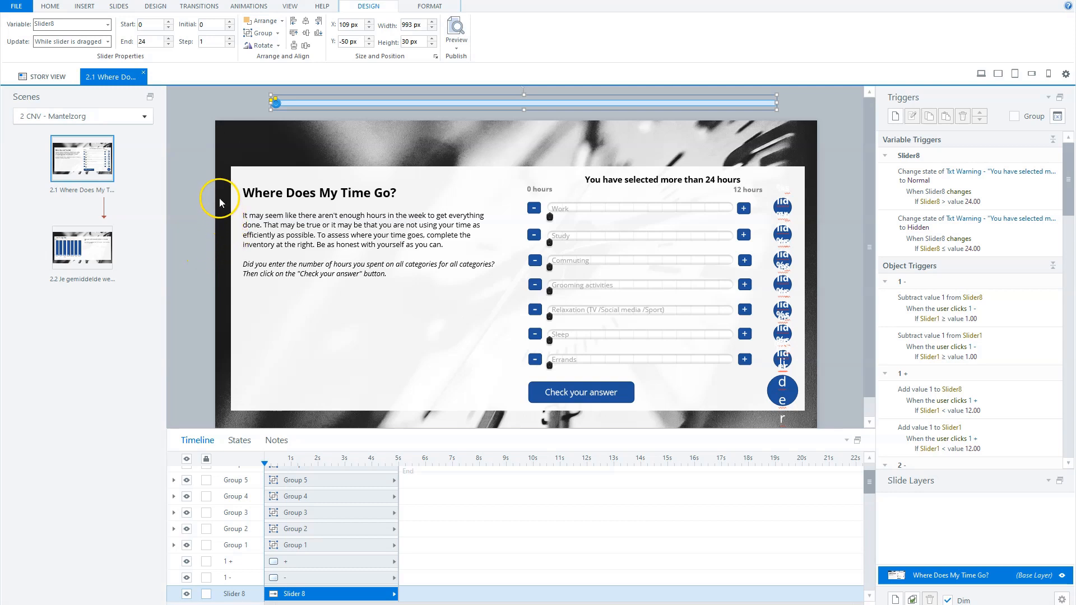
pyautogui.moveTo(532, 142)
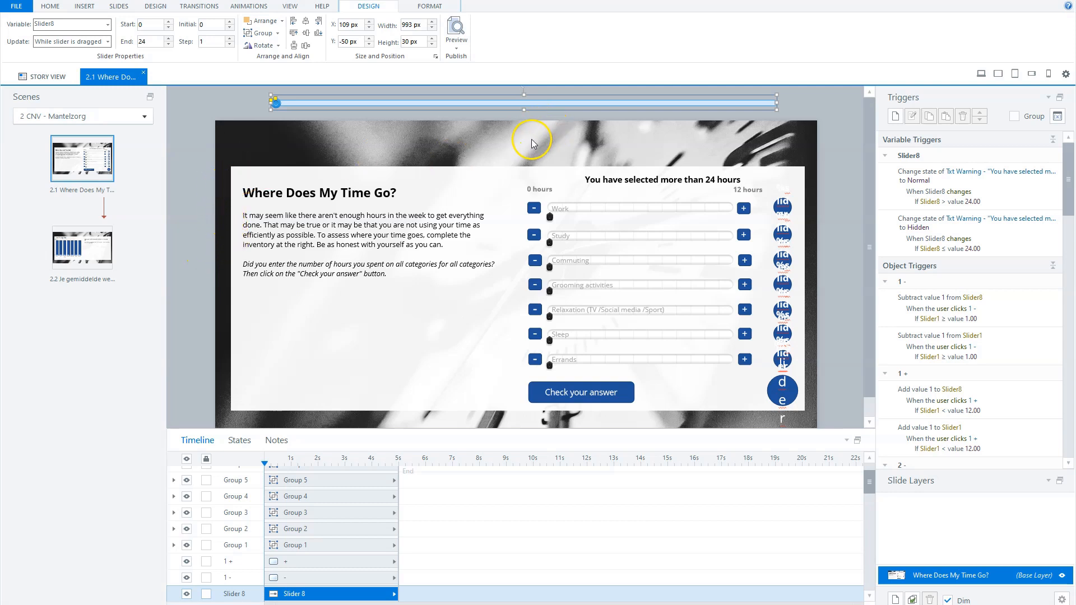
pyautogui.moveTo(539, 128)
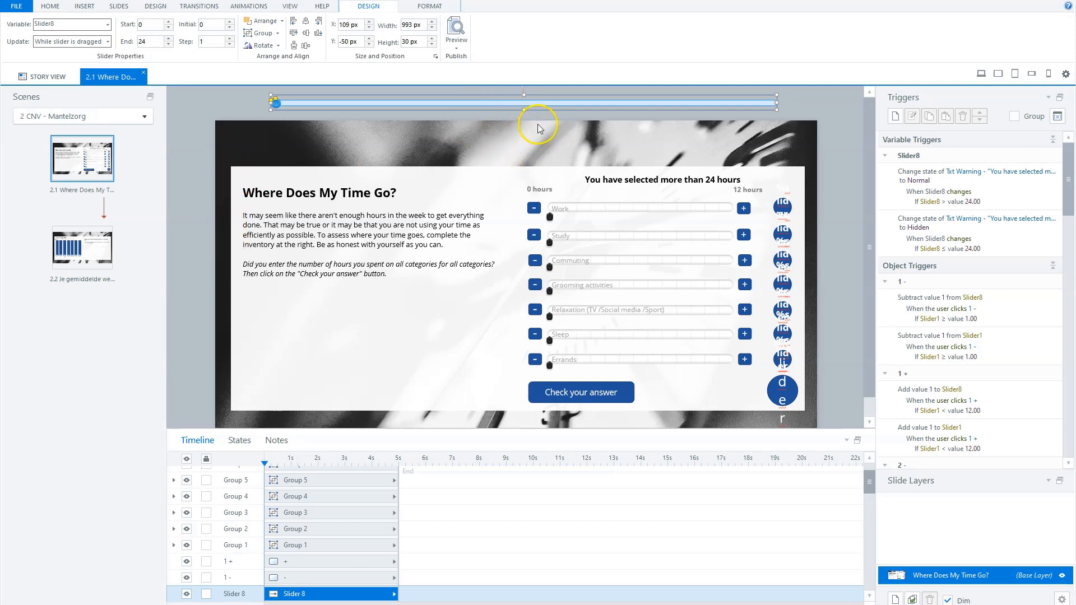
# - Open slide 2.2 with the 'your Average day' bar graph
pyautogui.click(82, 245)
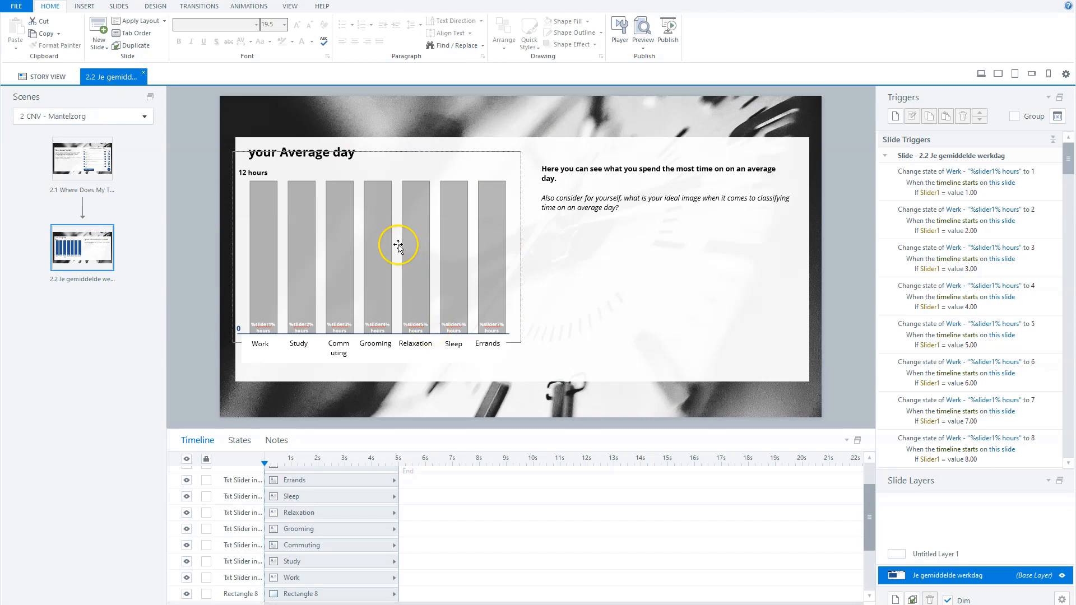
pyautogui.moveTo(100, 201)
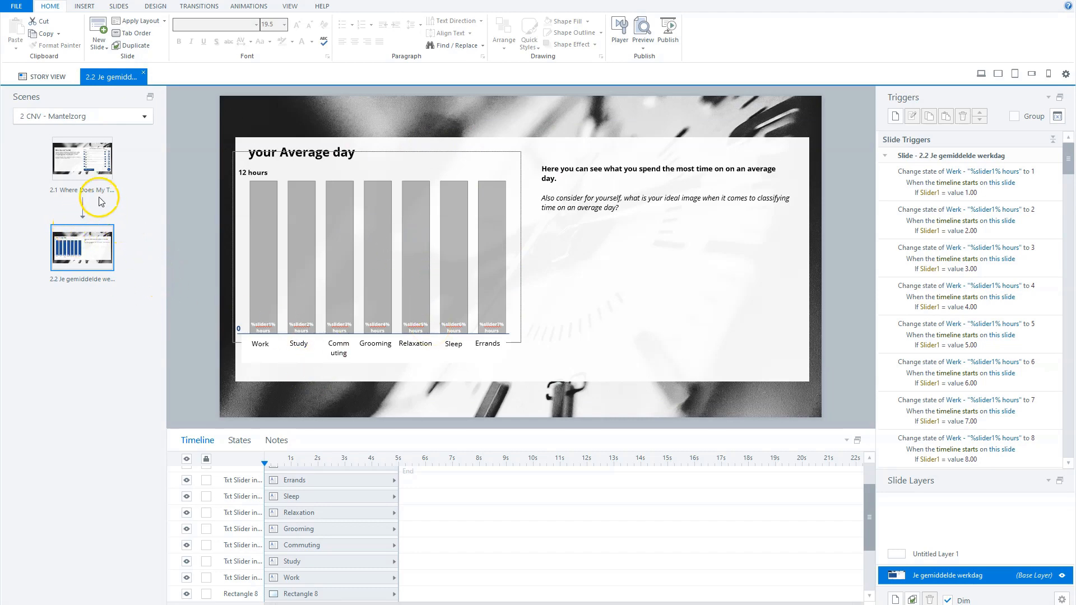
# - Go back to slide 2.1 and select Slider8, the 0–24 total-hours slider
pyautogui.click(81, 158)
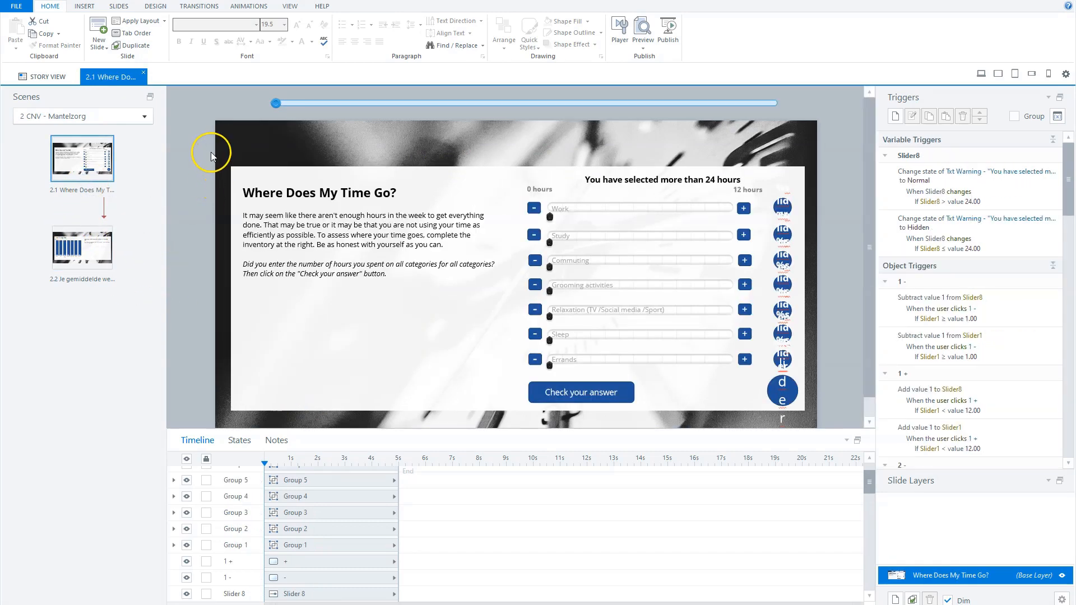
pyautogui.moveTo(612, 111)
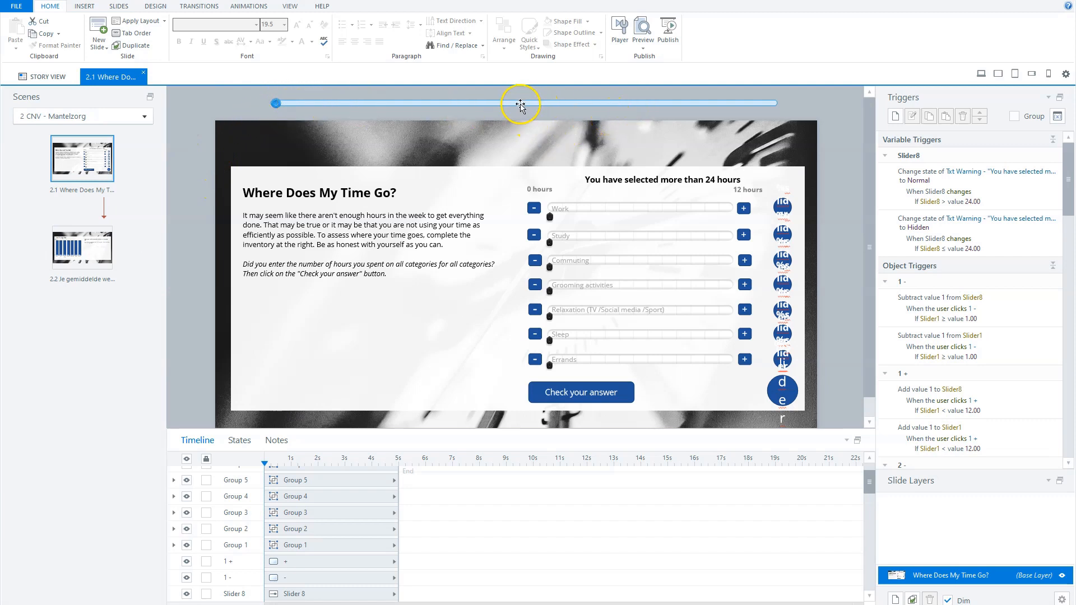
pyautogui.click(520, 103)
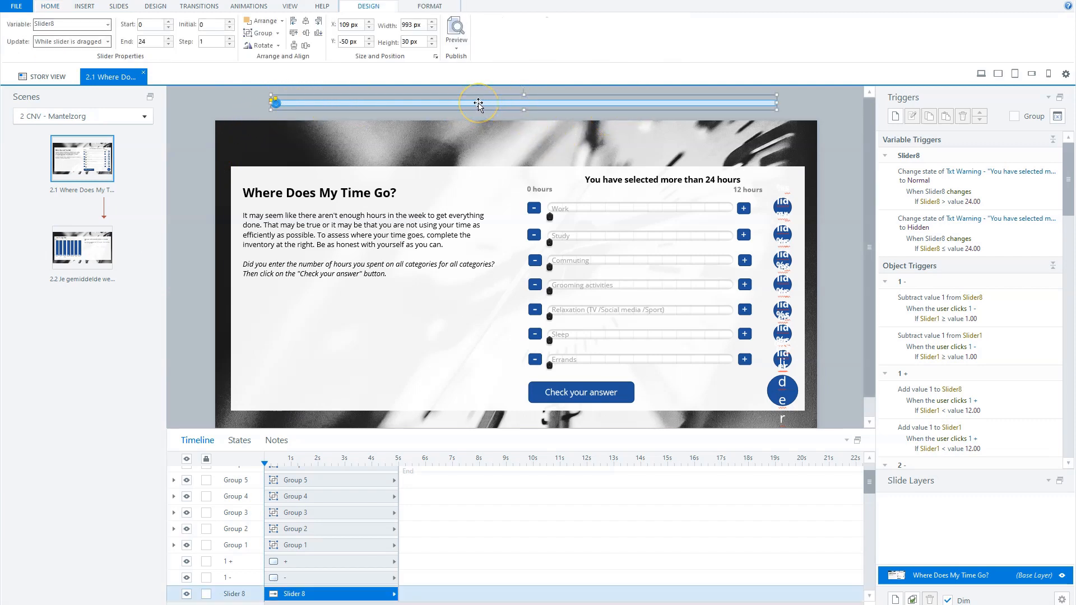
pyautogui.moveTo(435, 96)
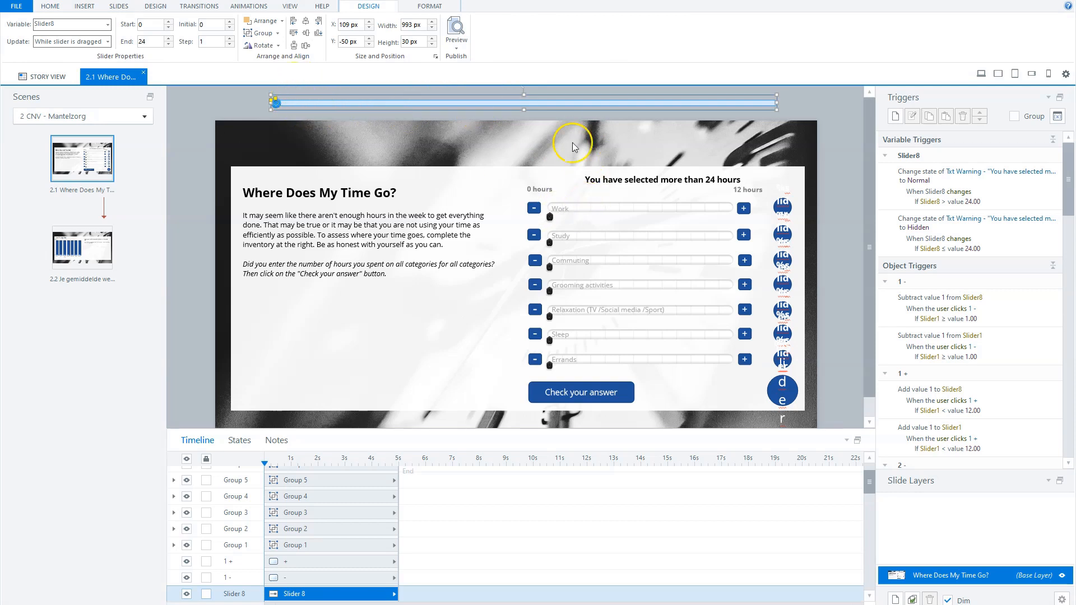
pyautogui.moveTo(591, 362)
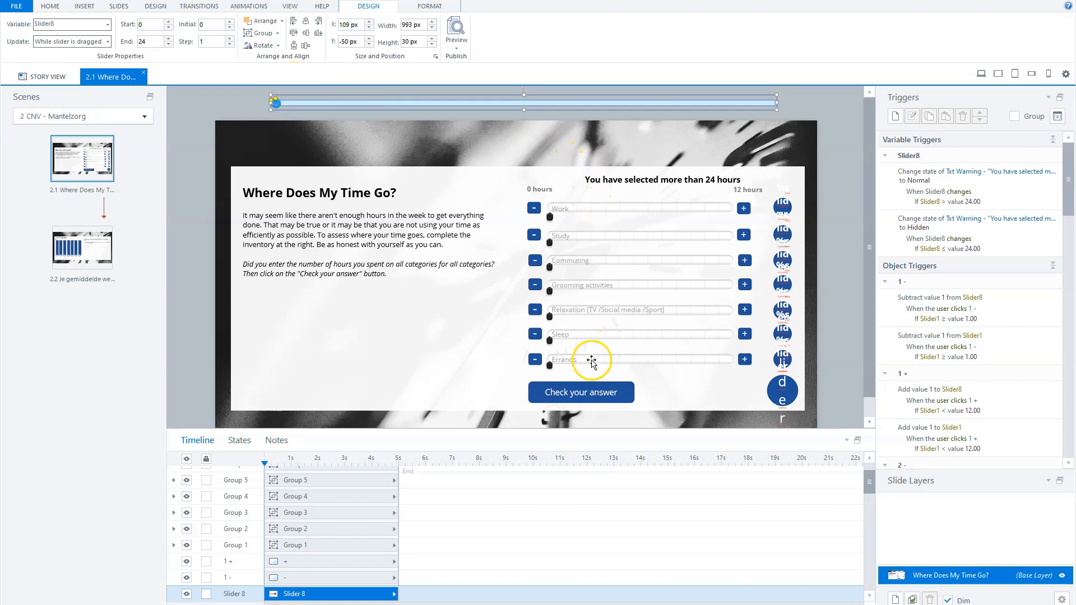
pyautogui.moveTo(594, 208)
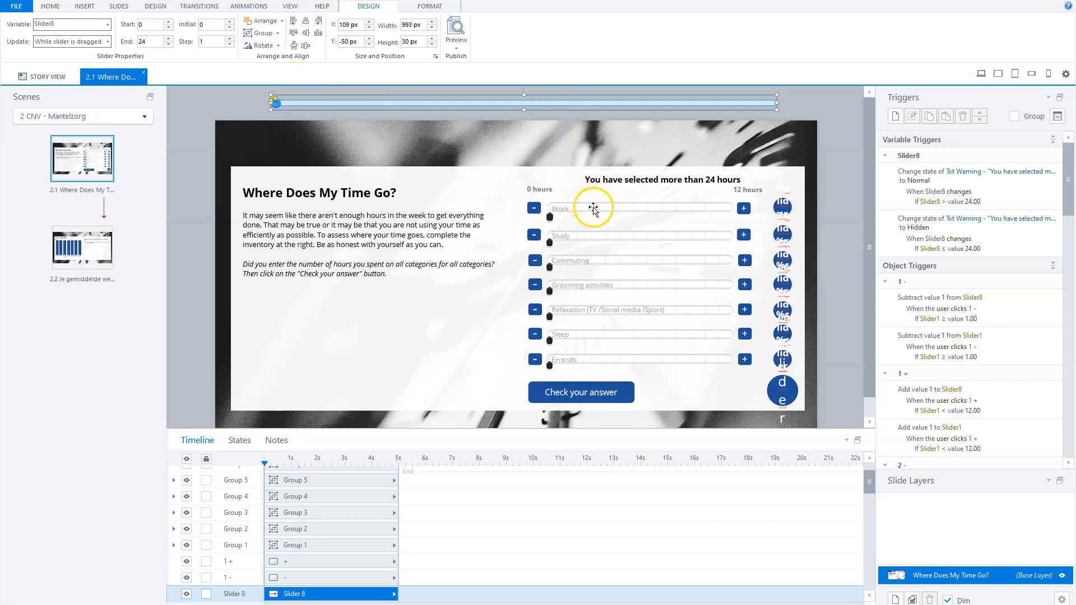
pyautogui.moveTo(553, 209)
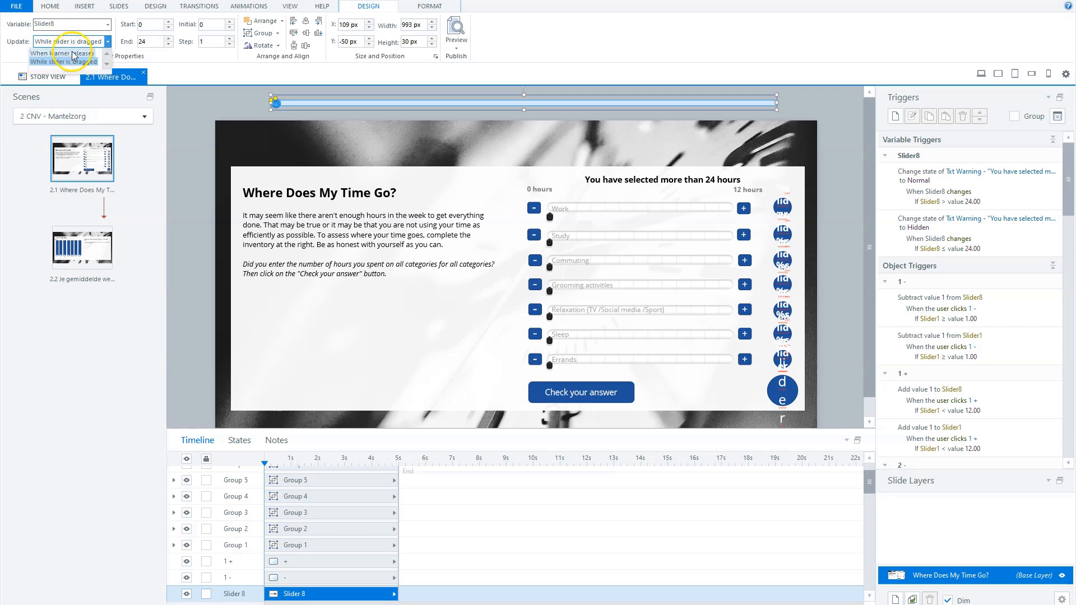
pyautogui.click(62, 61)
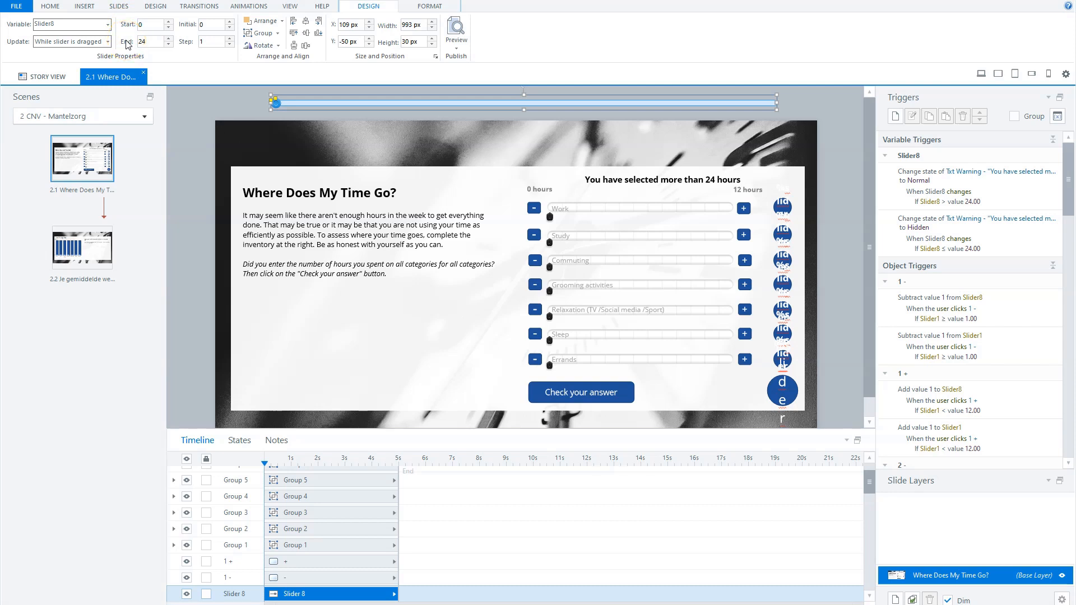
pyautogui.moveTo(257, 105)
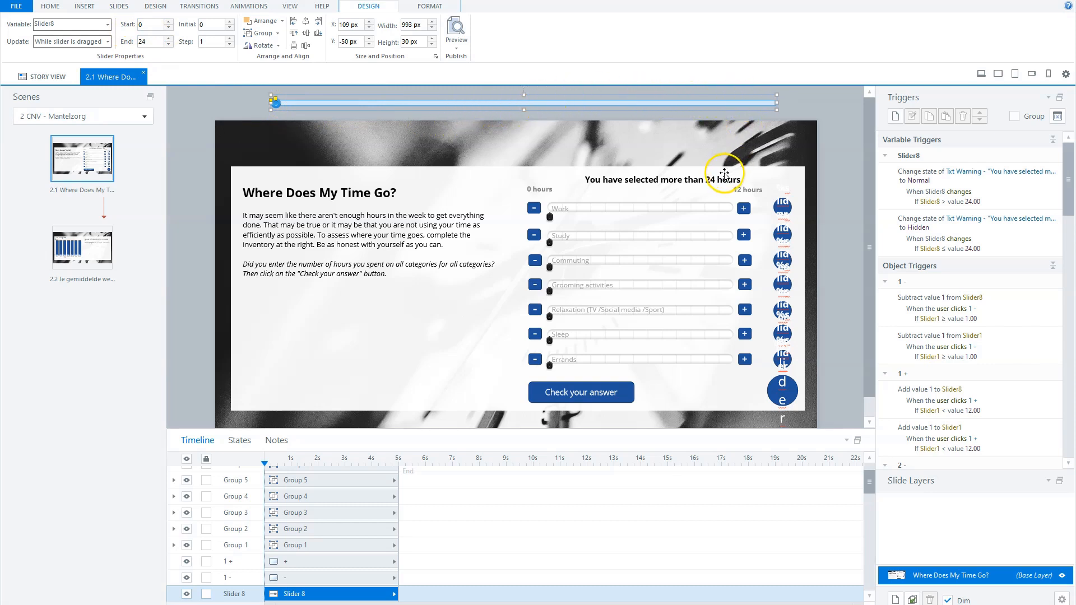
pyautogui.moveTo(450, 178)
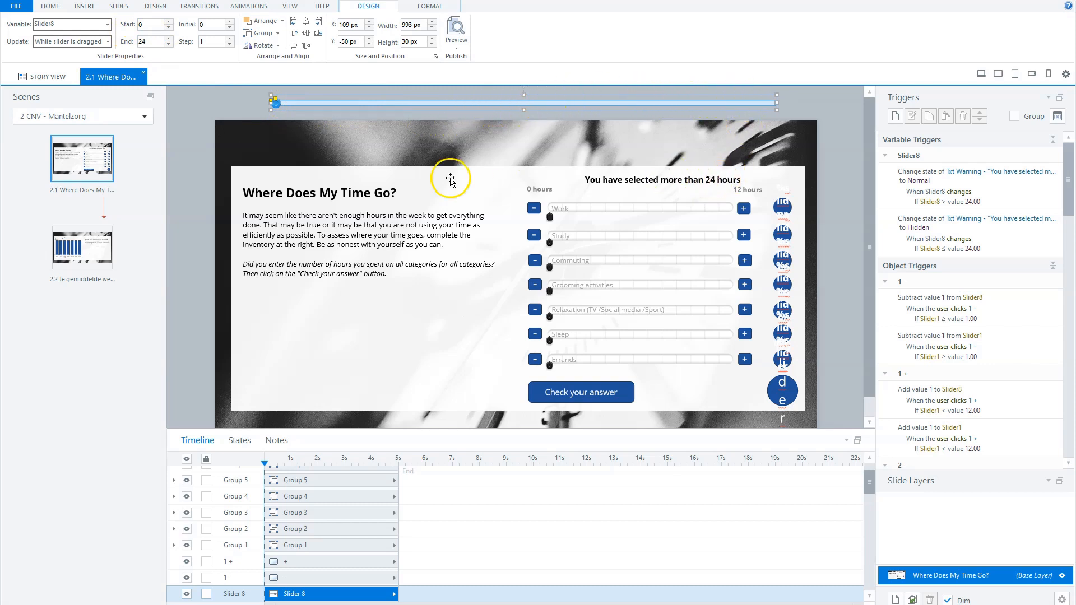
pyautogui.click(150, 42)
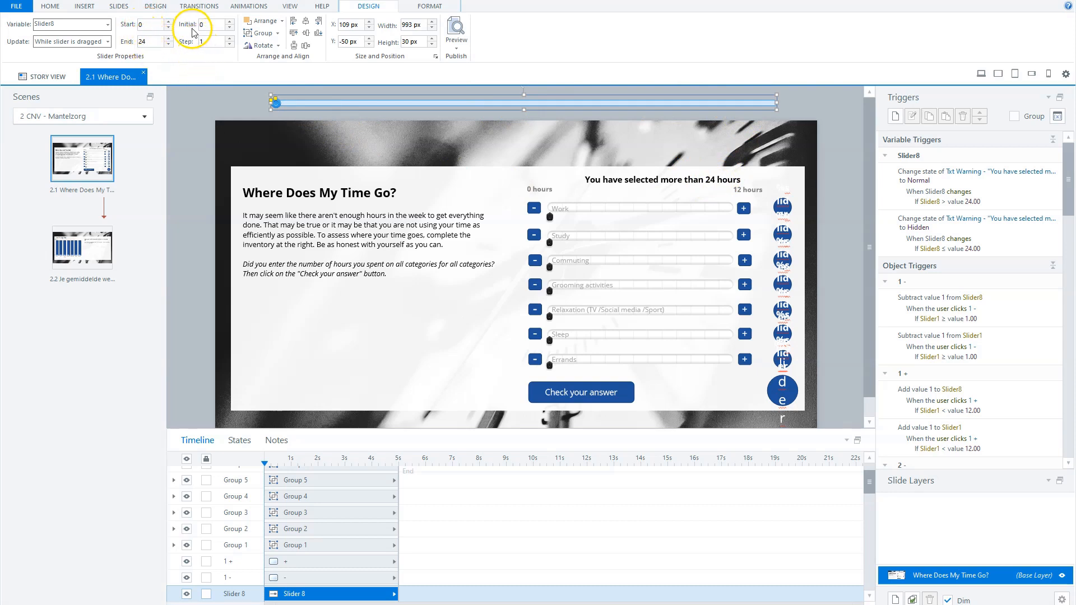
pyautogui.click(214, 24)
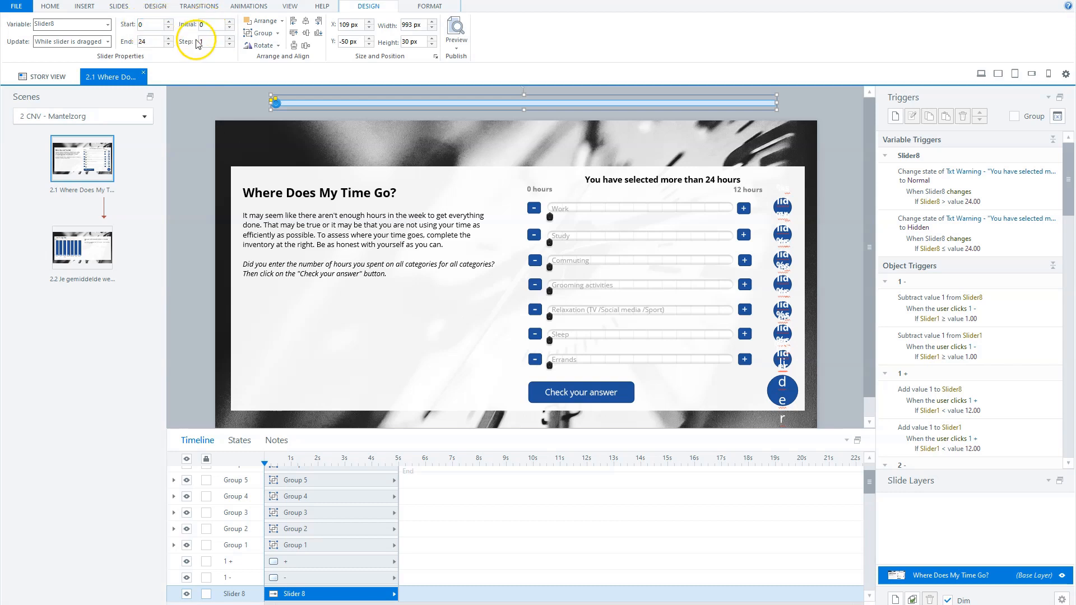
pyautogui.click(211, 40)
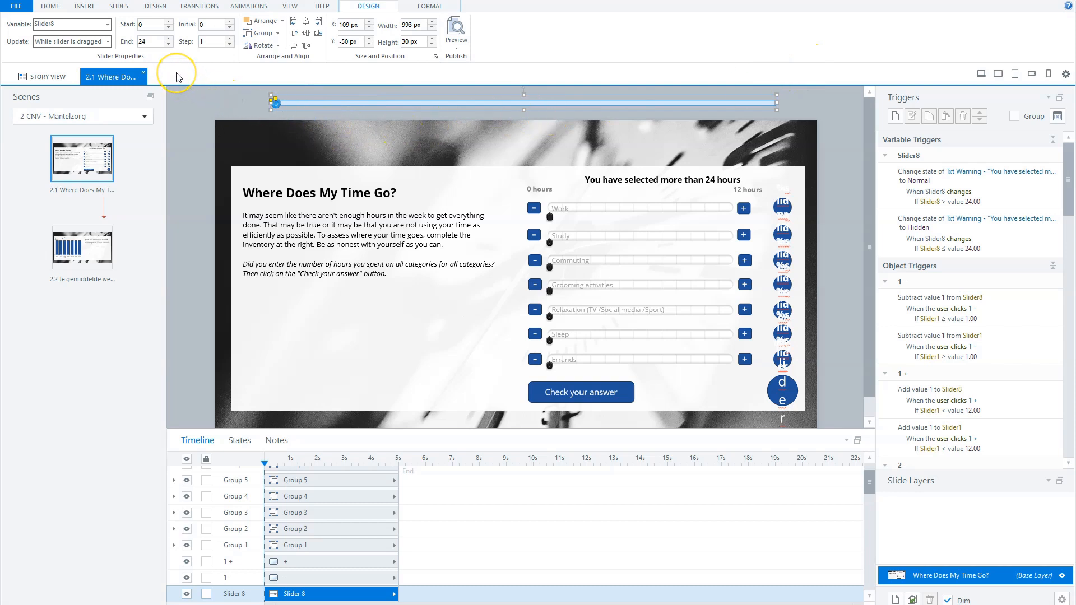
pyautogui.moveTo(177, 76)
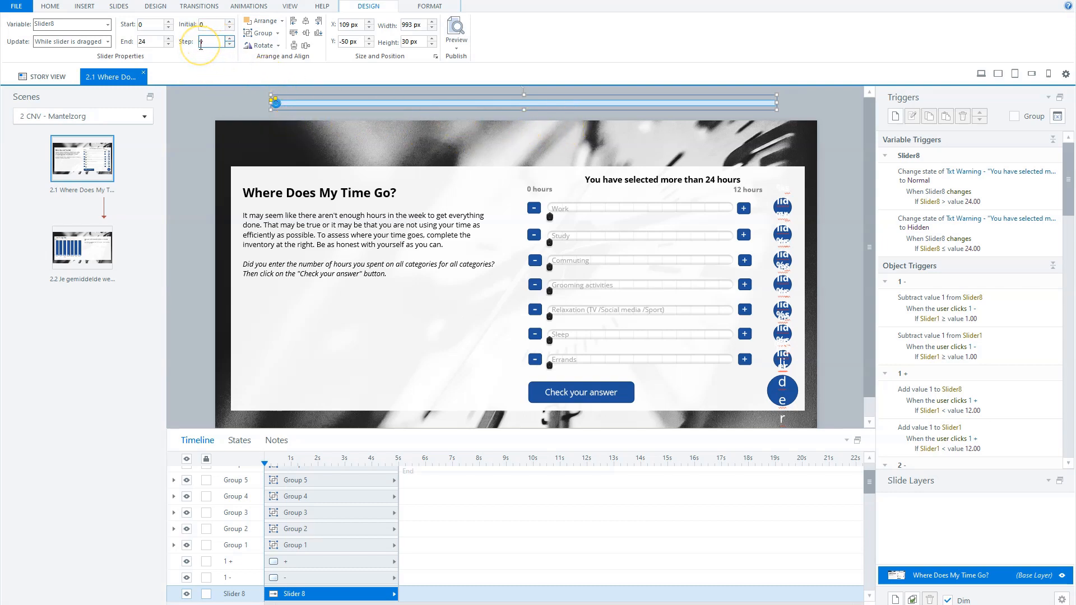
pyautogui.write('1')
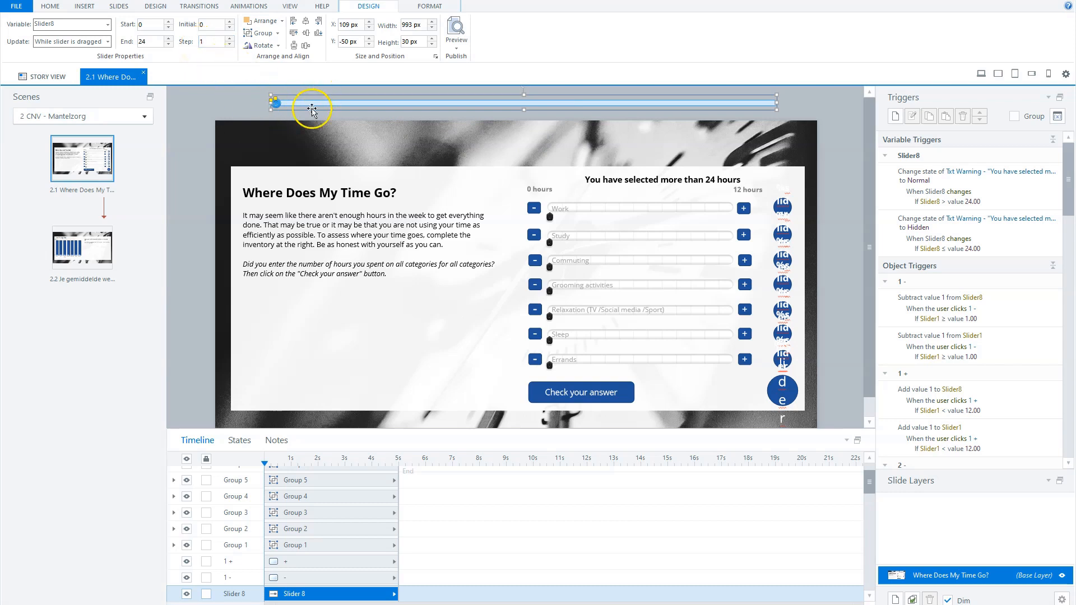
pyautogui.moveTo(789, 125)
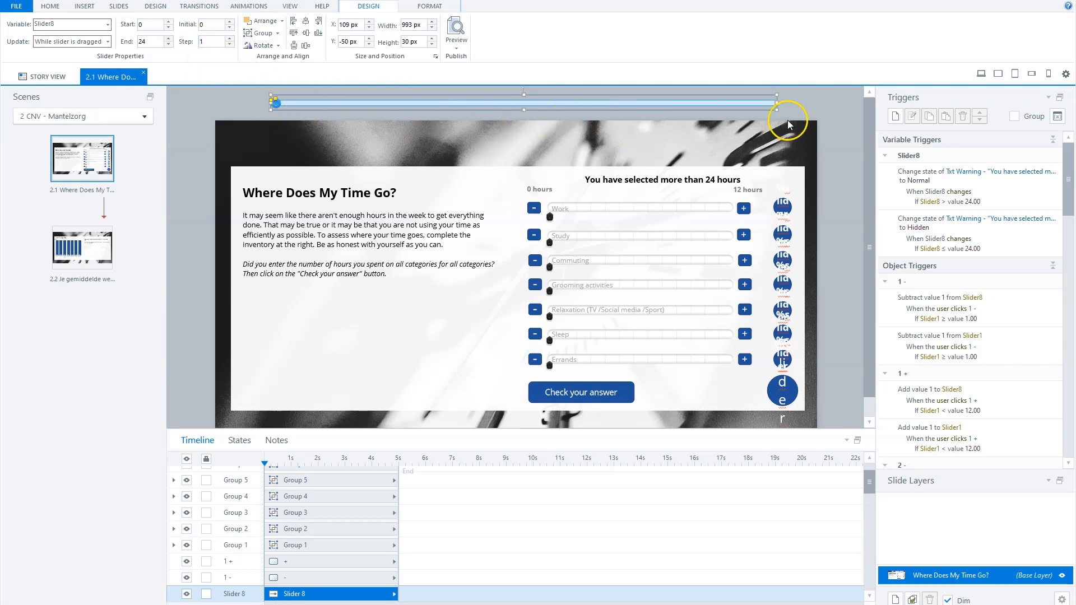
pyautogui.moveTo(429, 432)
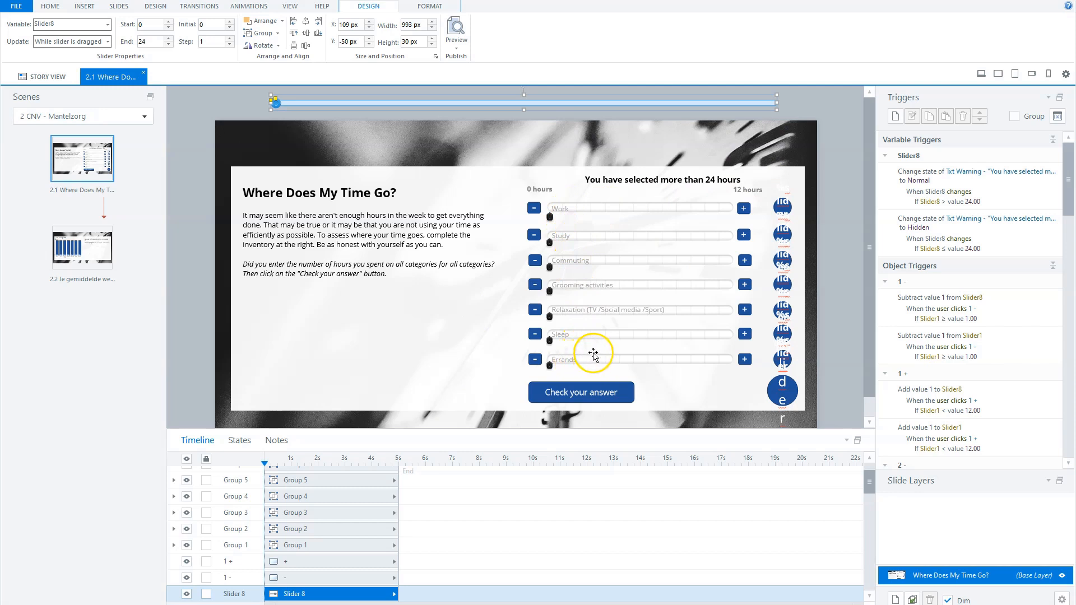
pyautogui.moveTo(573, 213)
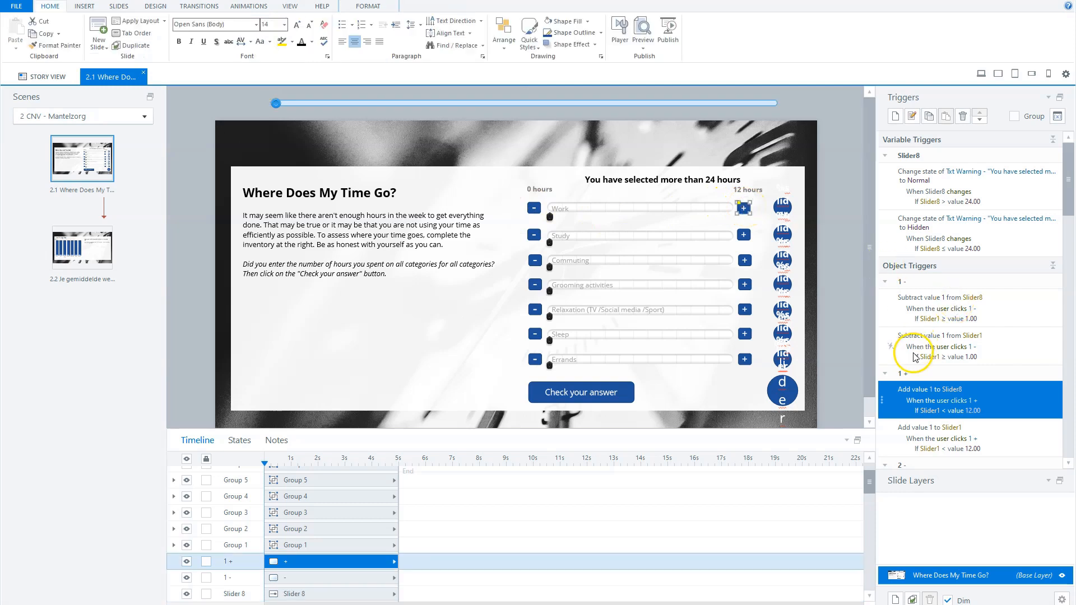
pyautogui.scroll(-3)
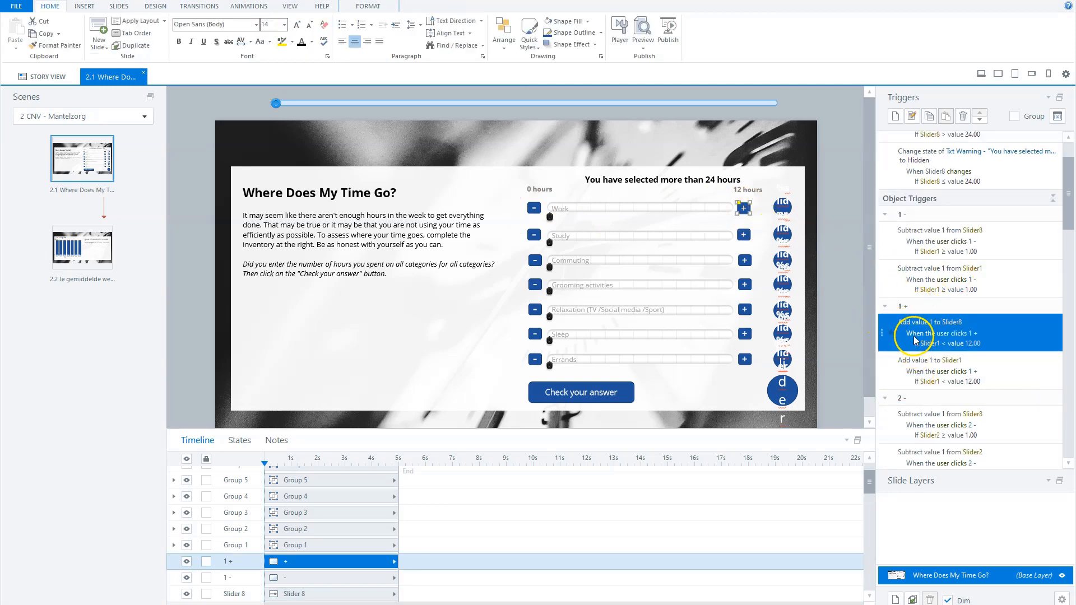
pyautogui.moveTo(933, 326)
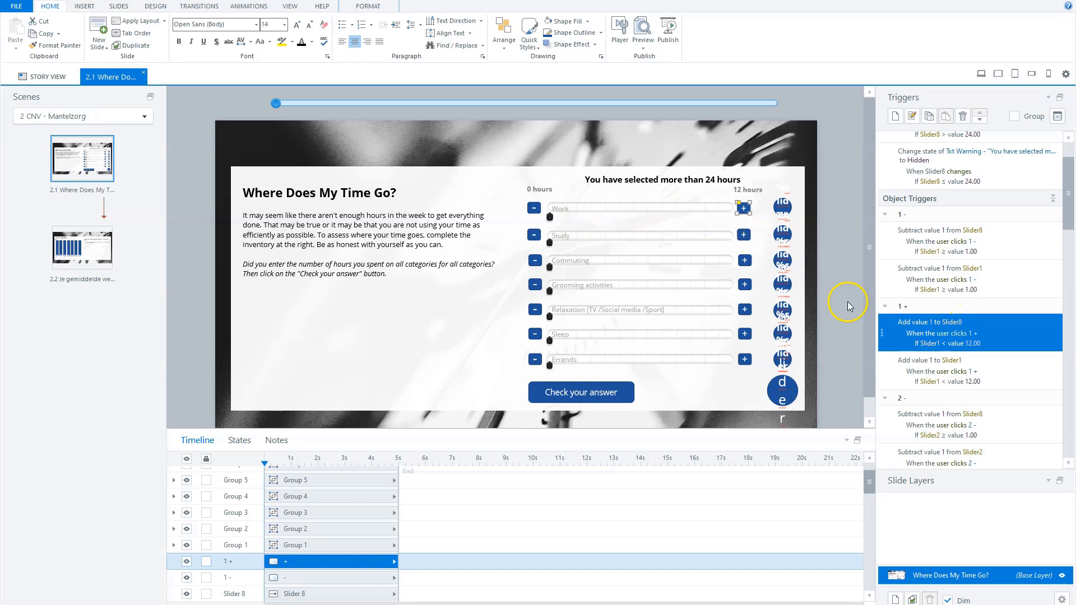
pyautogui.moveTo(599, 202)
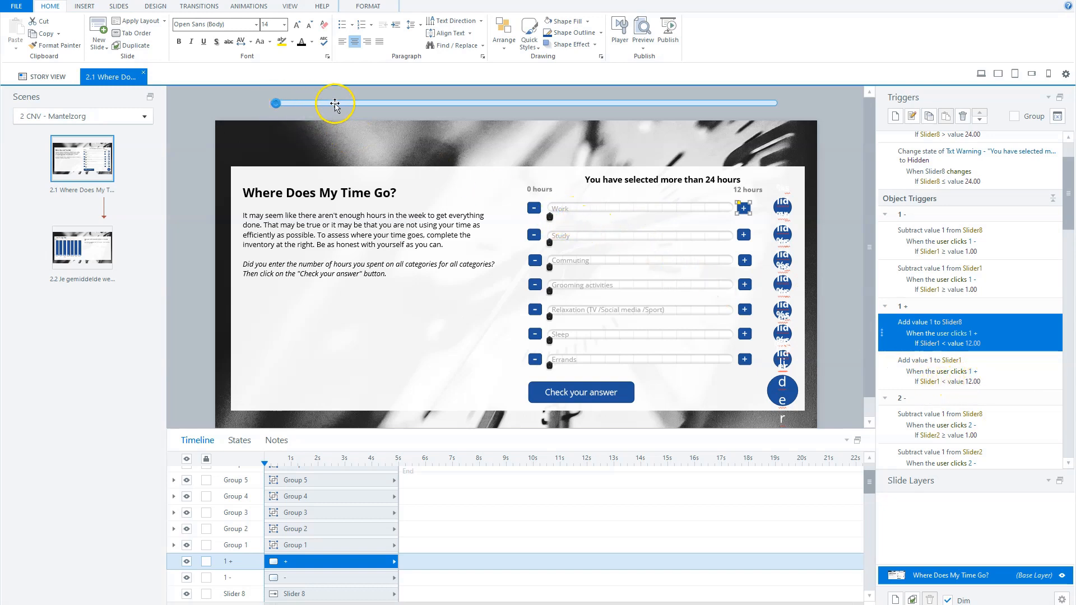
pyautogui.moveTo(621, 209)
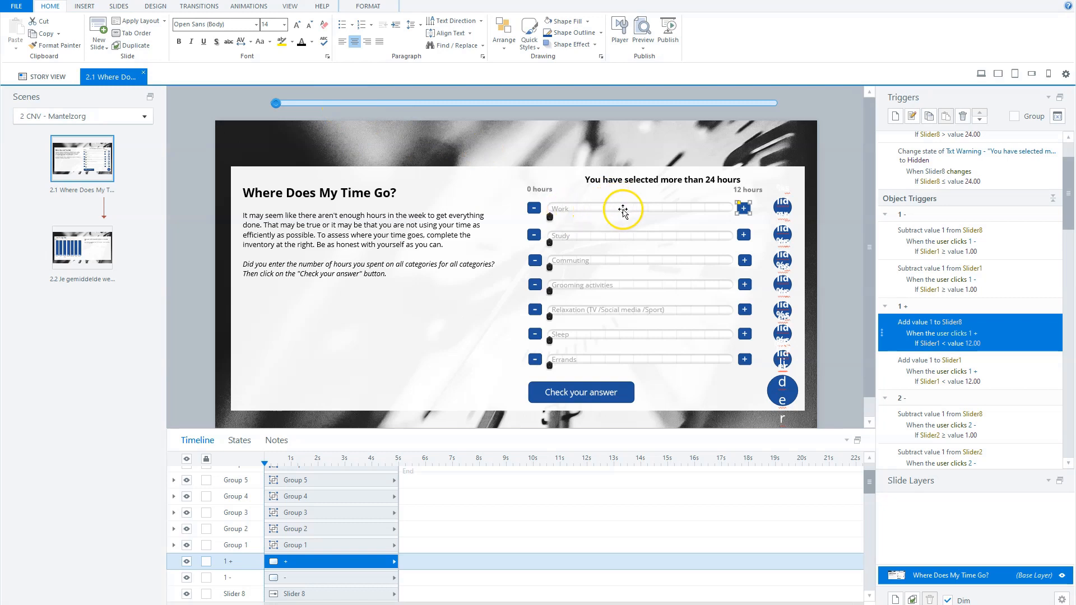
pyautogui.moveTo(560, 239)
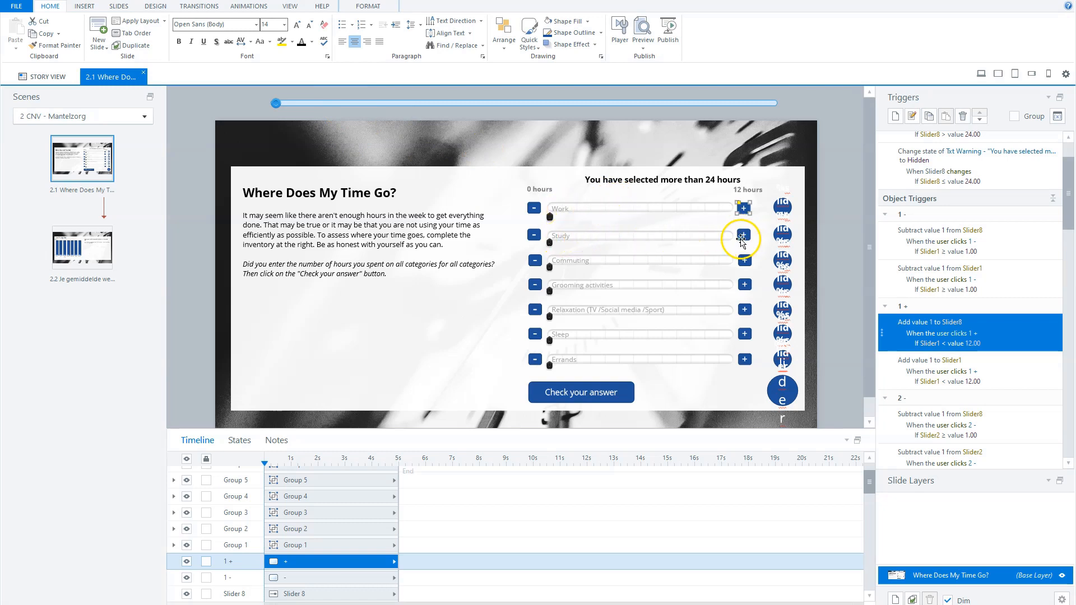
pyautogui.moveTo(721, 274)
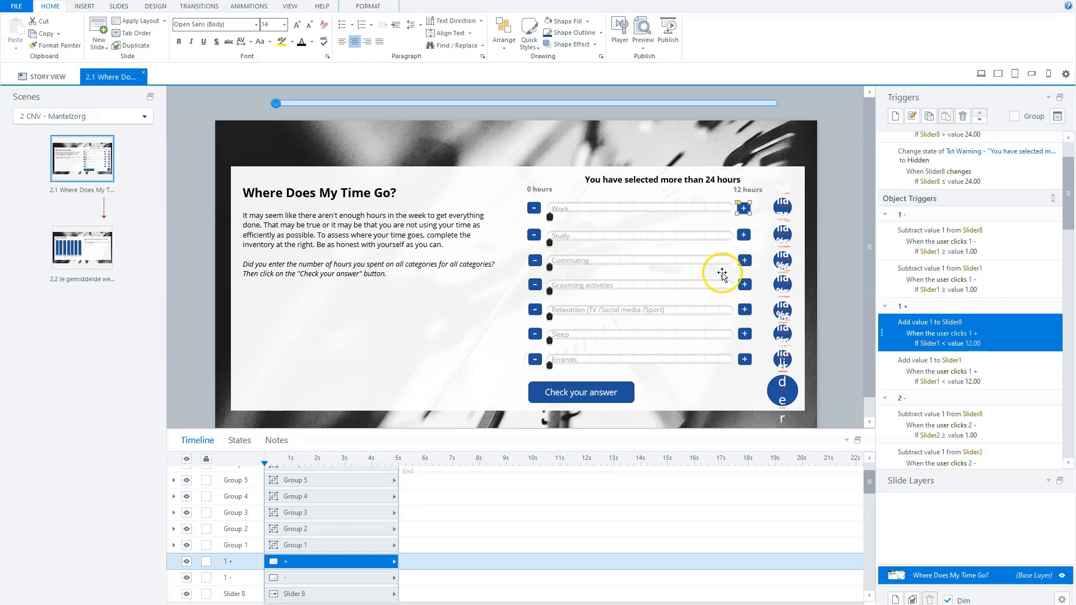
pyautogui.scroll(-3)
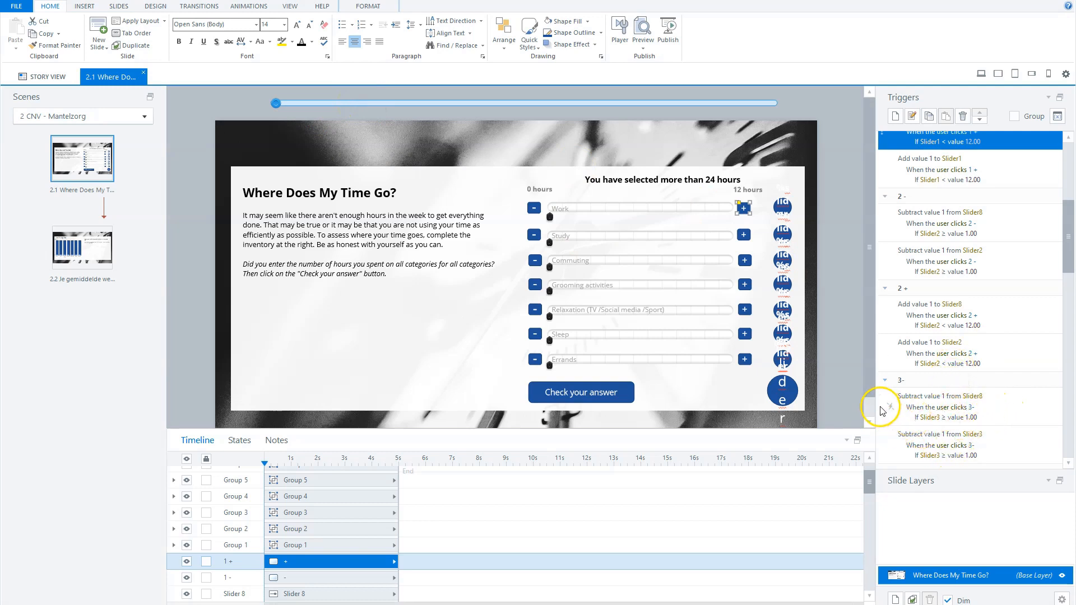
pyautogui.moveTo(648, 263)
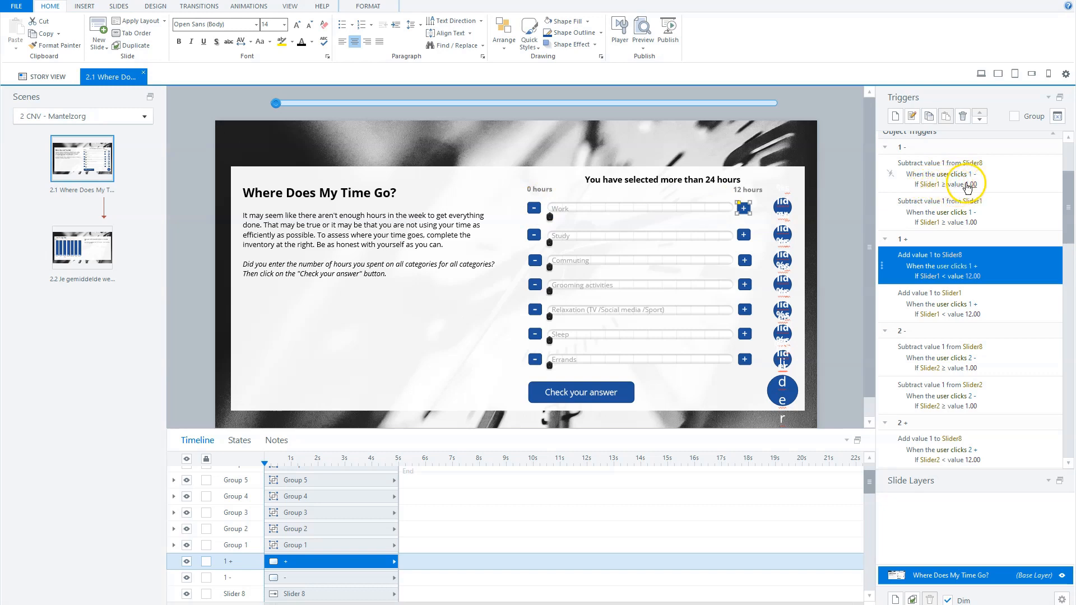
pyautogui.moveTo(999, 221)
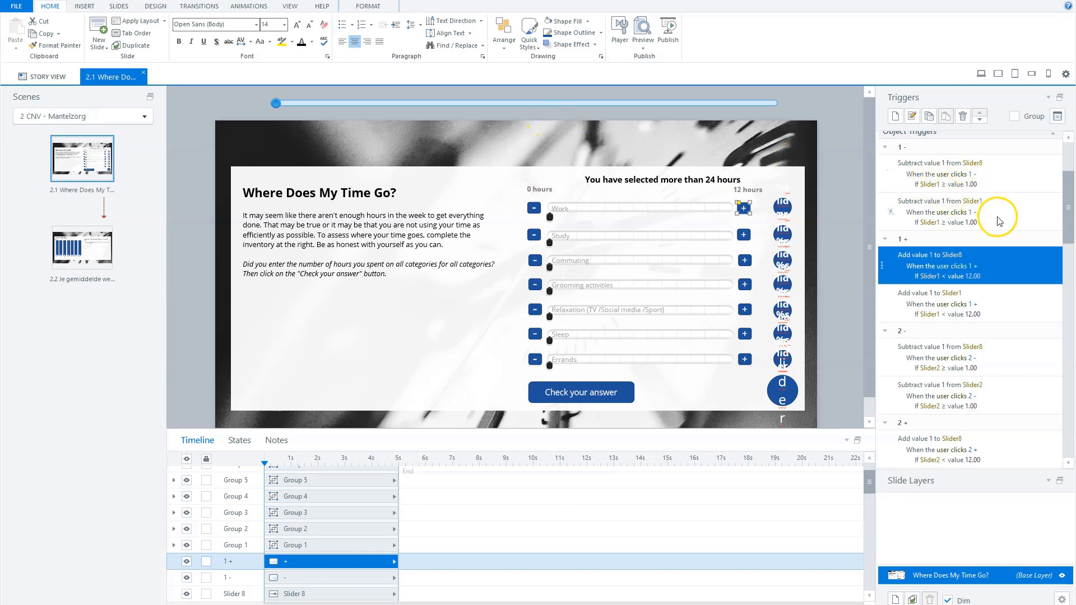
pyautogui.moveTo(966, 198)
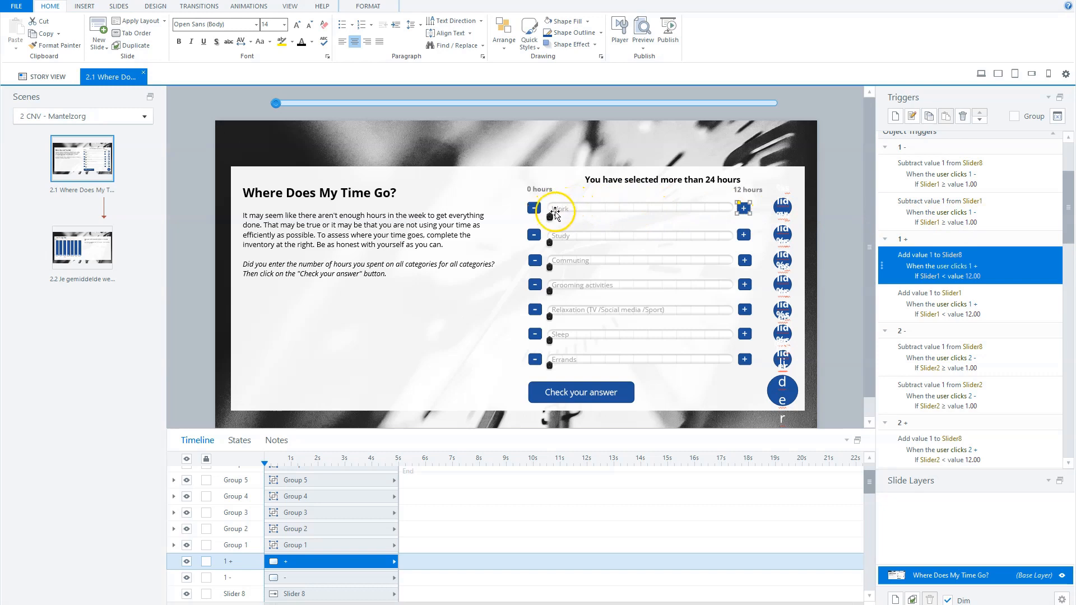
pyautogui.moveTo(310, 101)
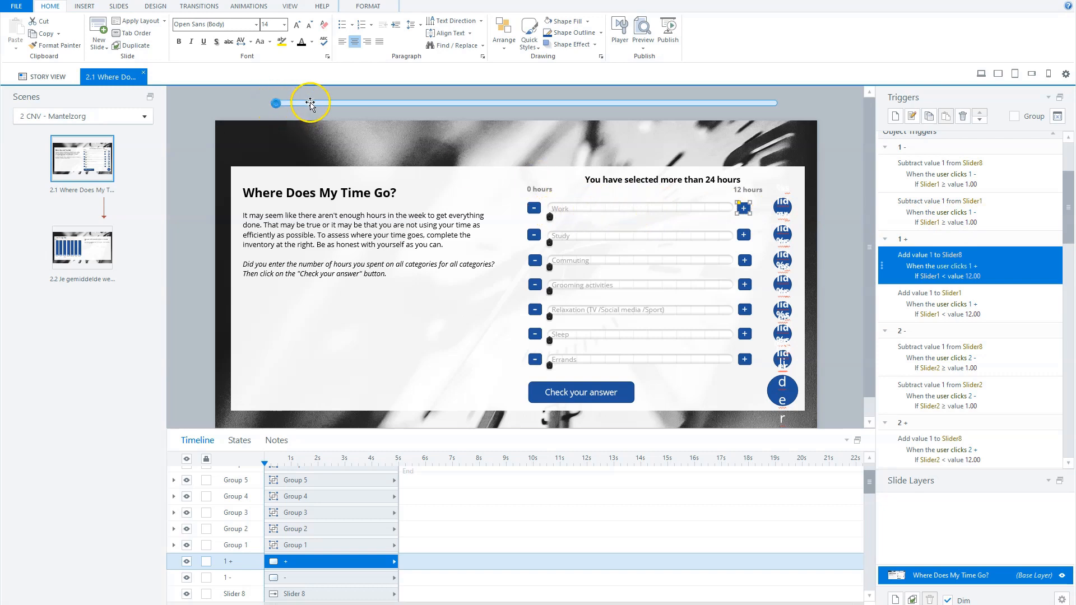
pyautogui.moveTo(342, 106)
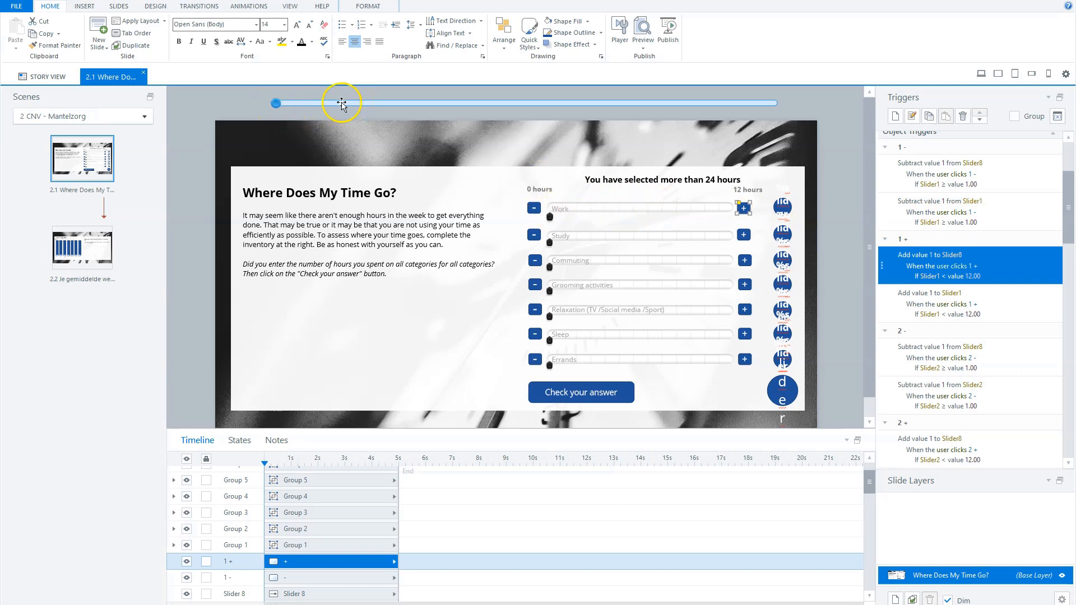
pyautogui.moveTo(403, 104)
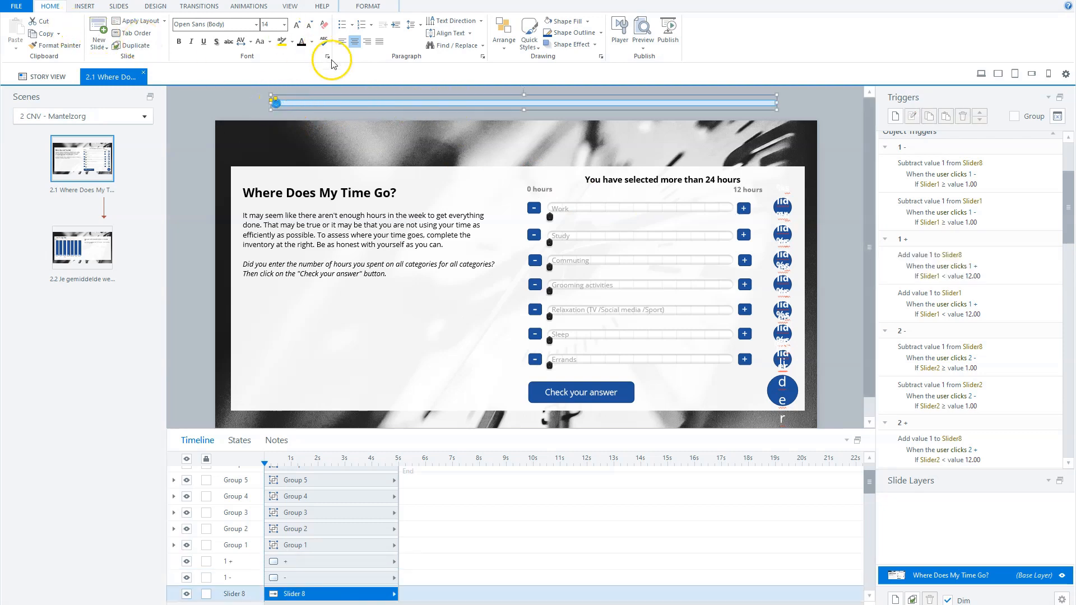
pyautogui.click(782, 390)
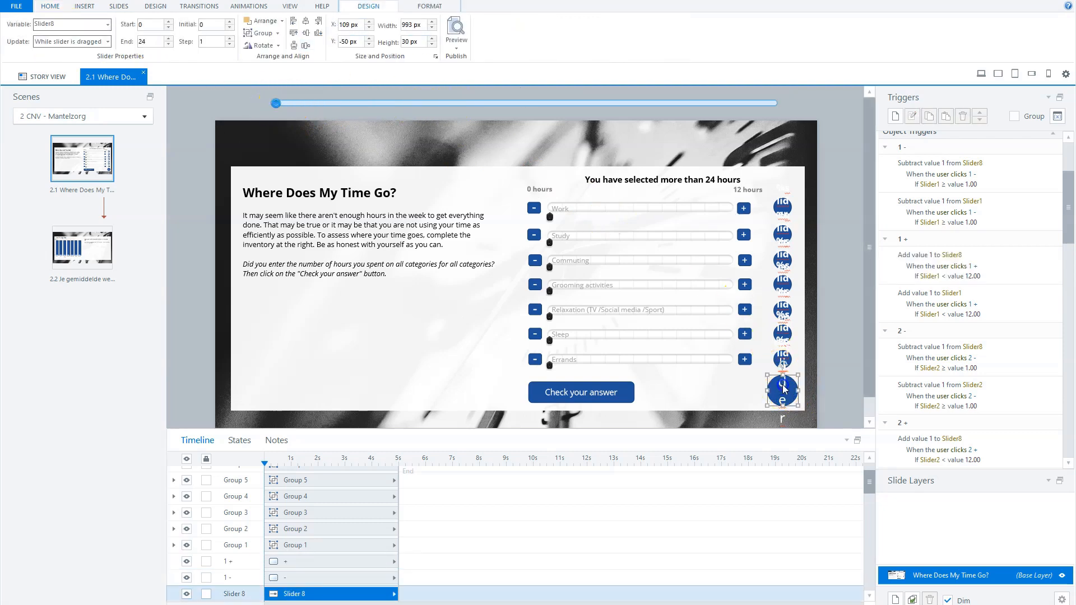
pyautogui.doubleClick(782, 391)
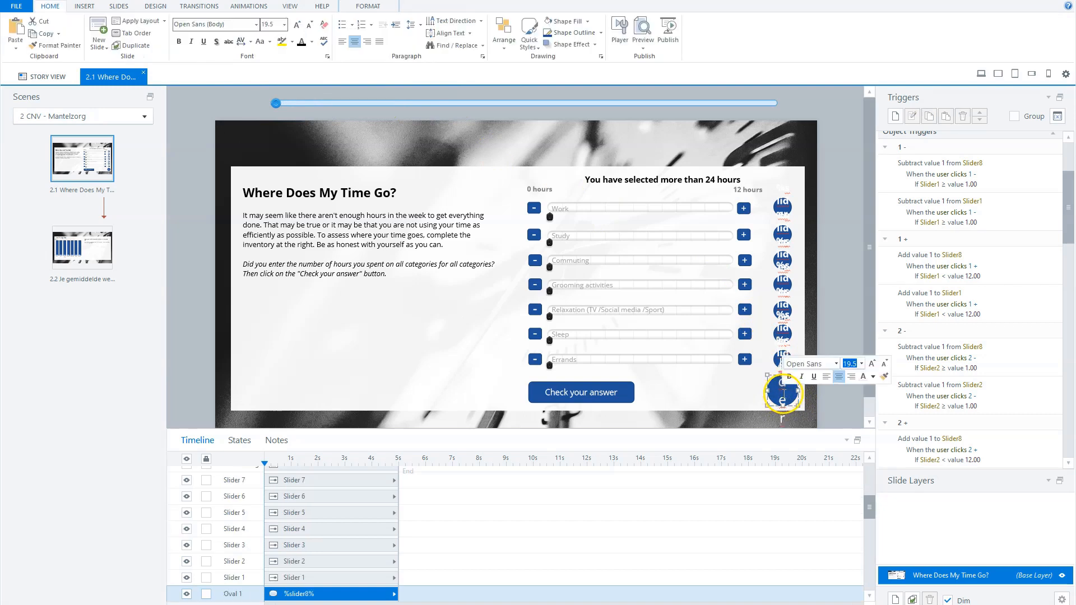
pyautogui.click(642, 31)
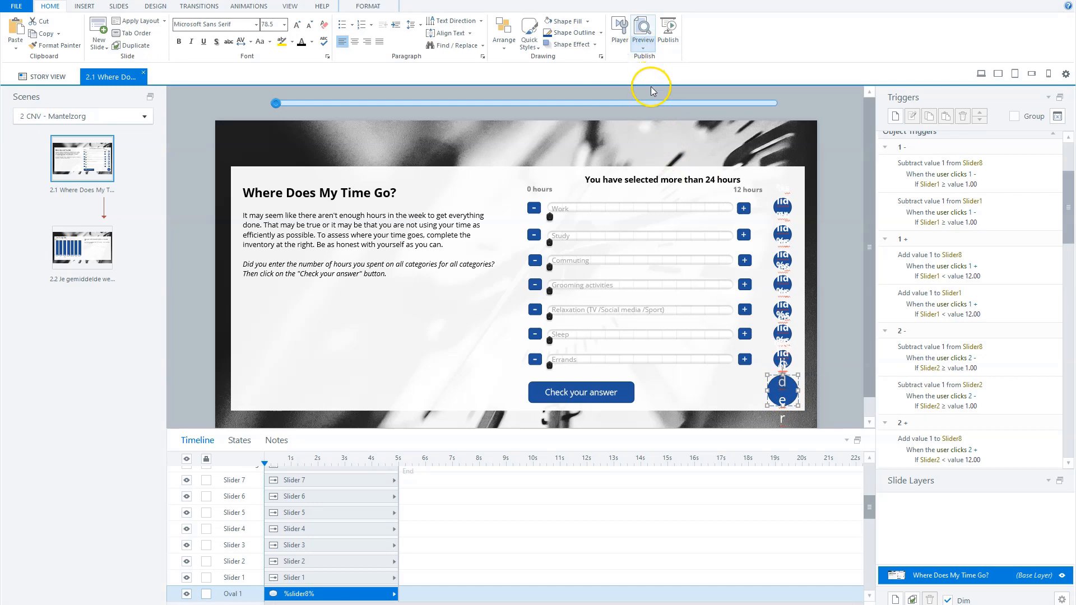
# - Preview the slide, adding Work and Errands hours to watch the total reach 7
pyautogui.click(642, 33)
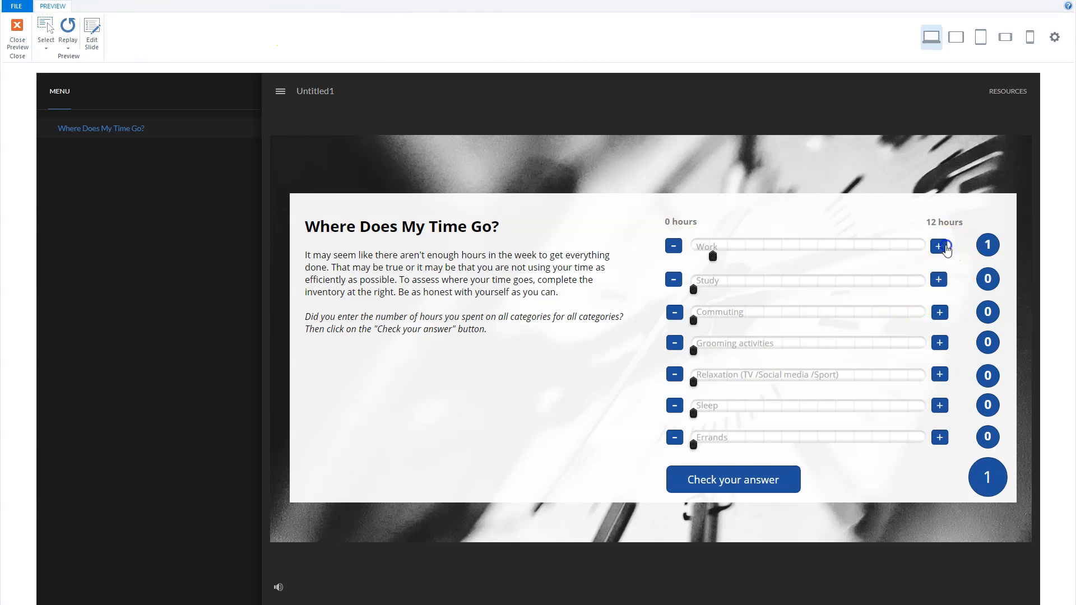
pyautogui.click(939, 246)
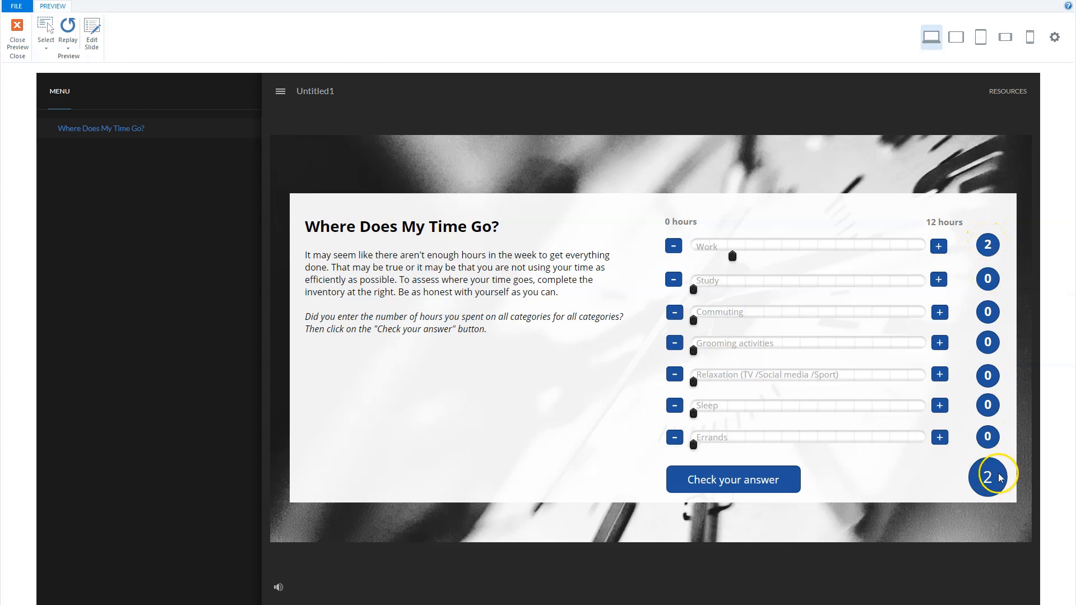
pyautogui.moveTo(1008, 250)
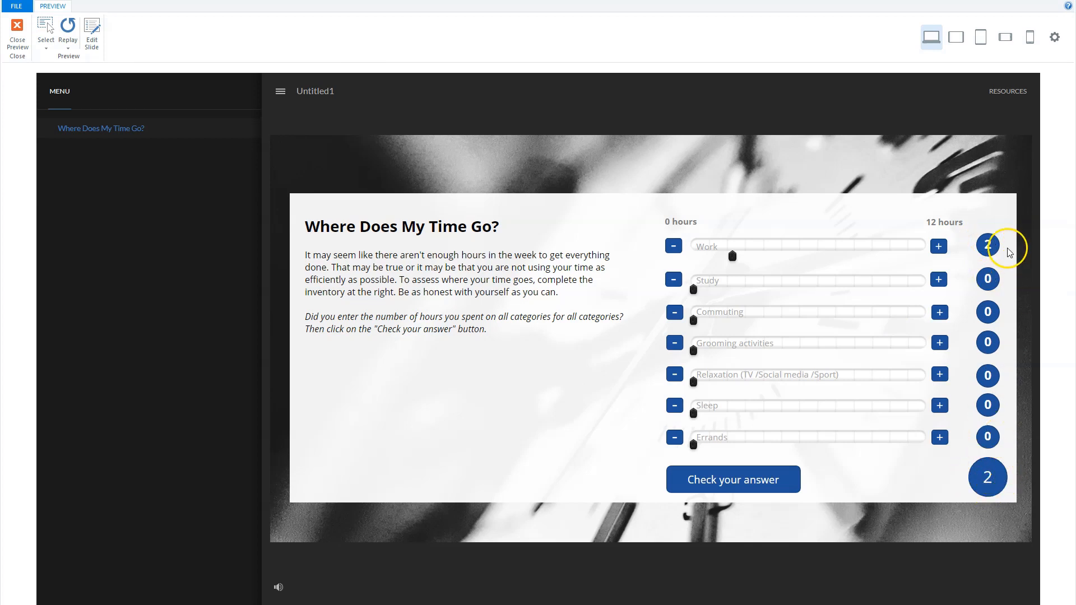
pyautogui.moveTo(926, 321)
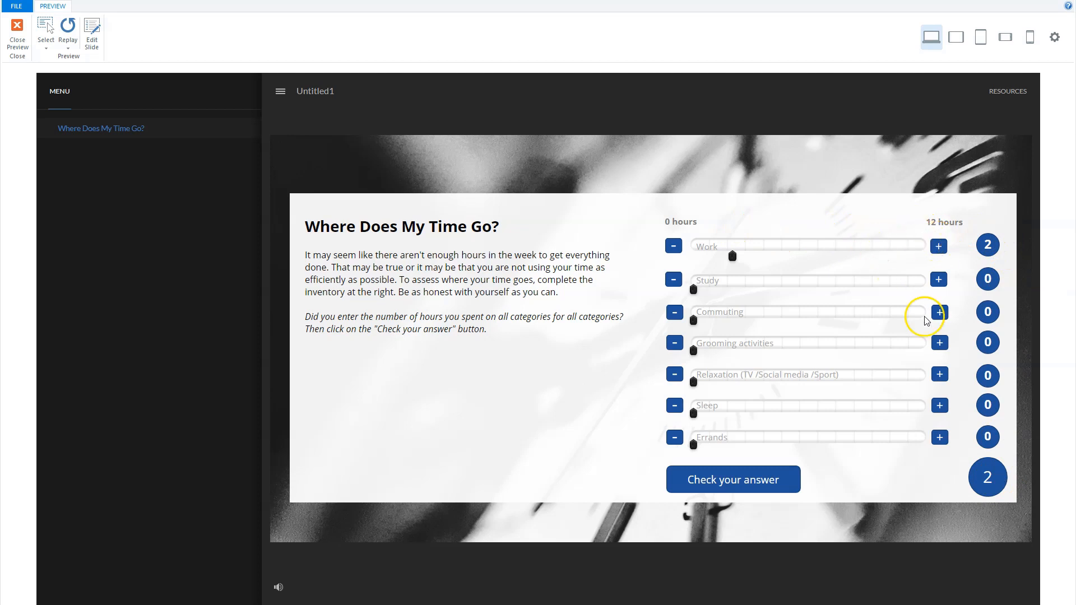
pyautogui.click(939, 437)
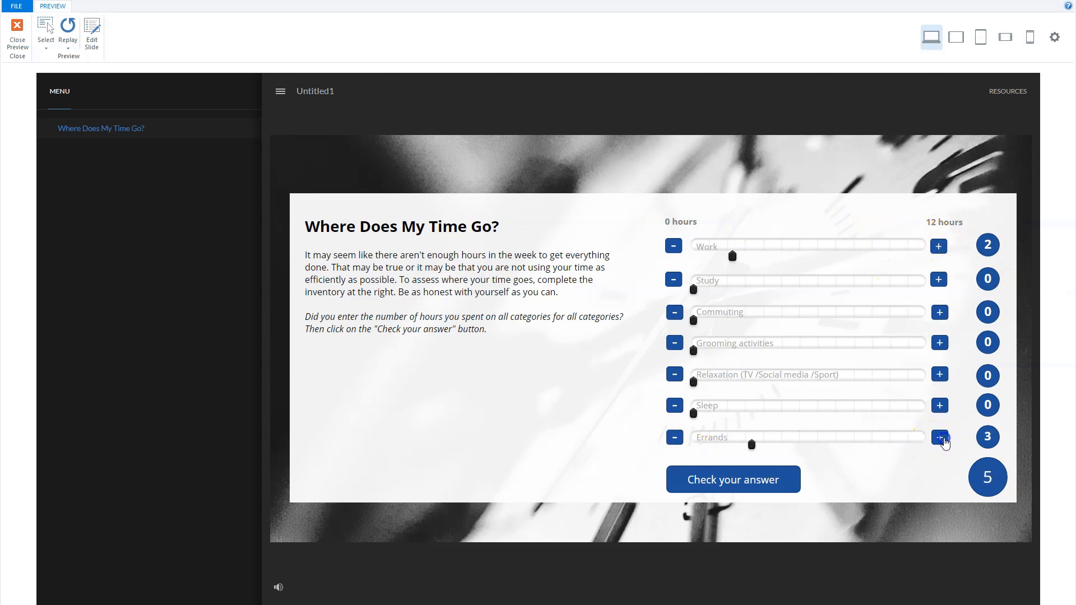
pyautogui.click(939, 437)
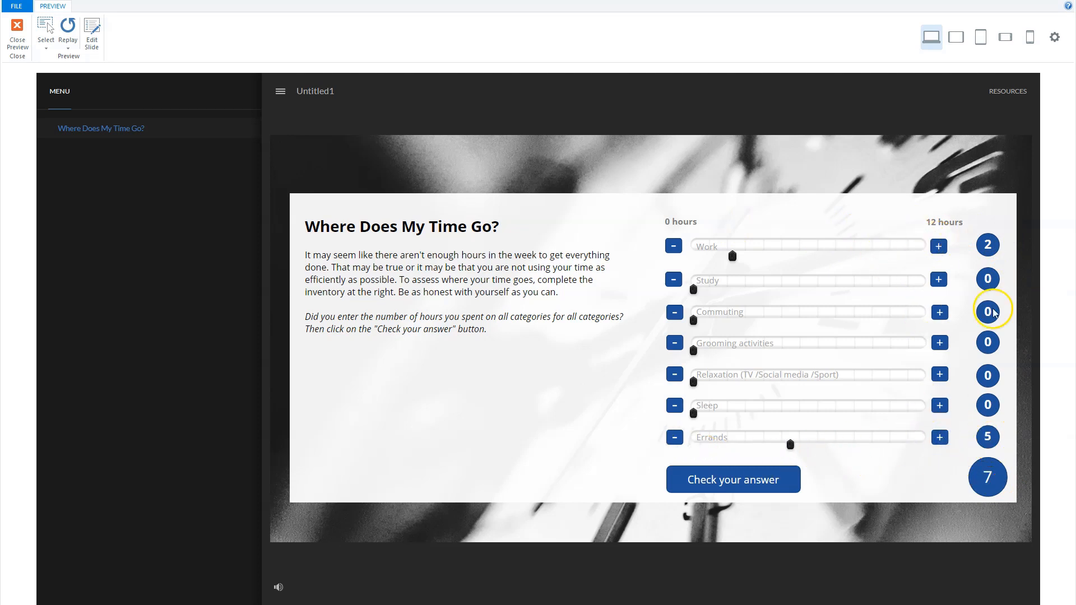
pyautogui.moveTo(988, 474)
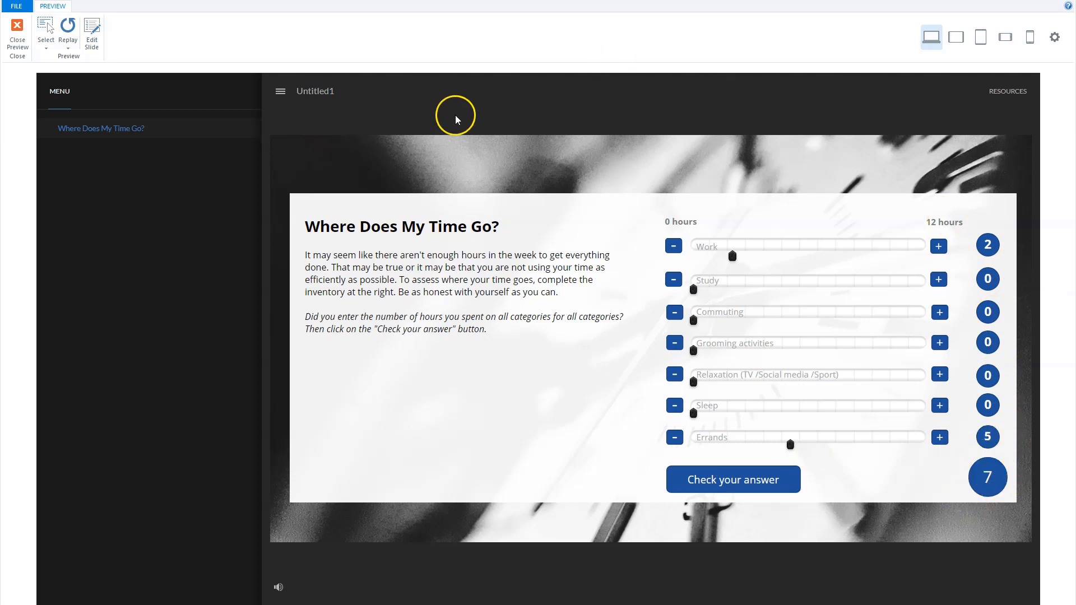
pyautogui.moveTo(712, 92)
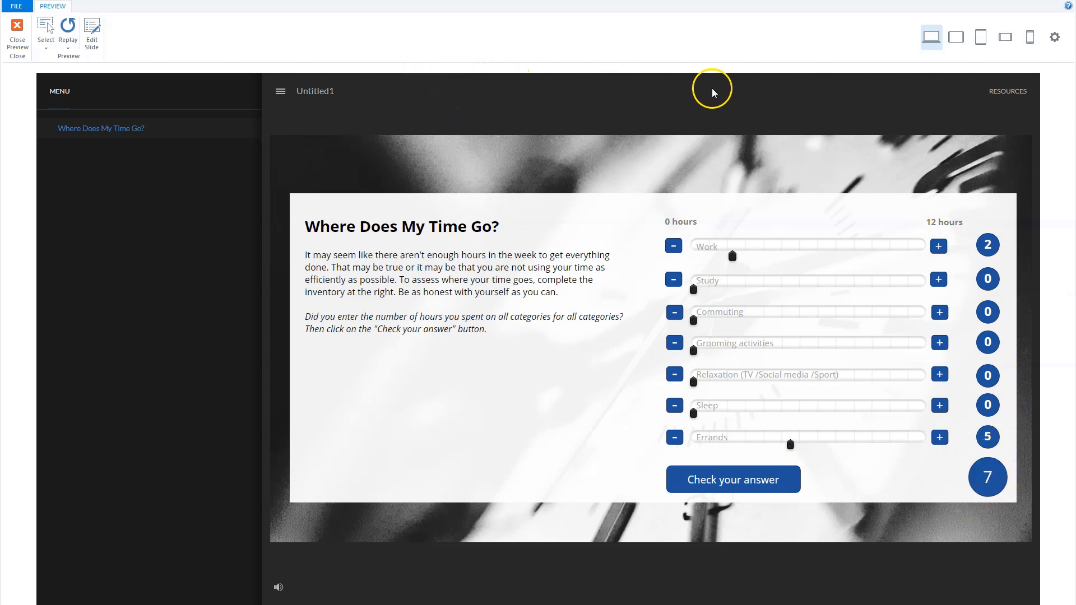
pyautogui.moveTo(763, 83)
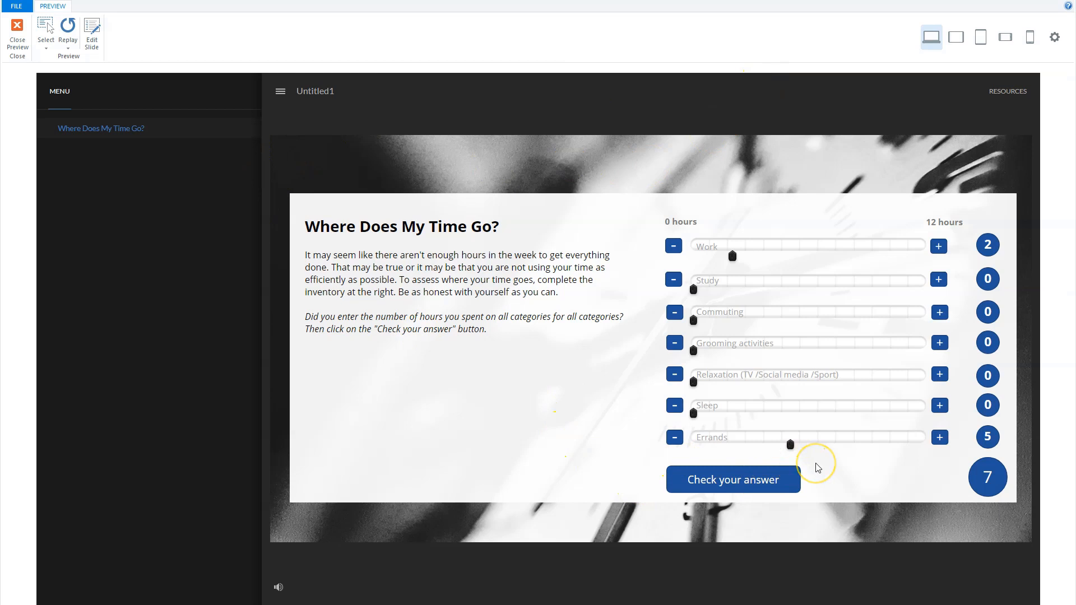
pyautogui.moveTo(30, 83)
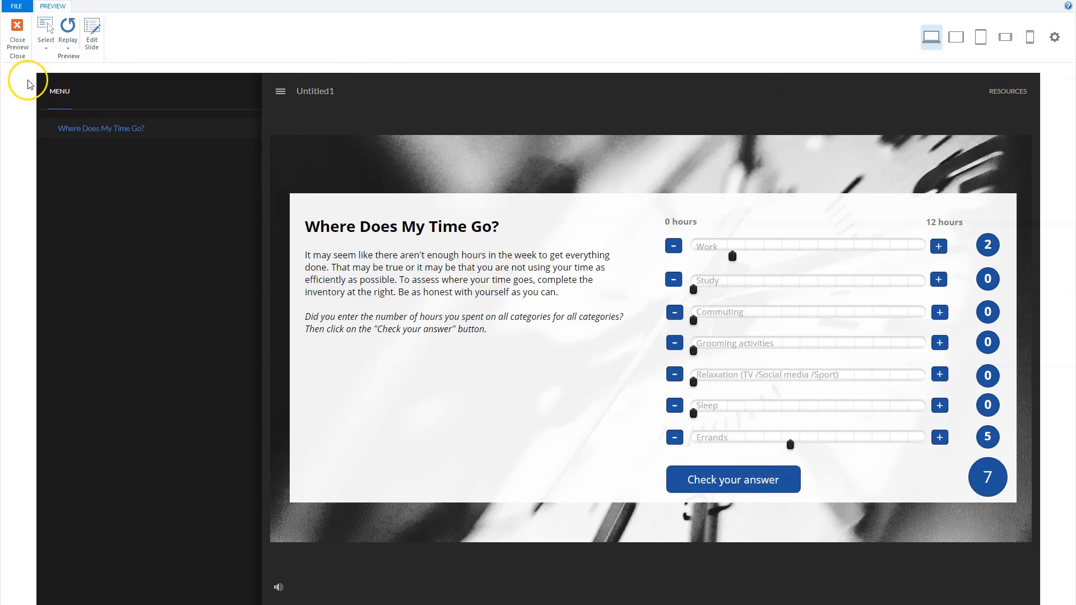
pyautogui.moveTo(108, 604)
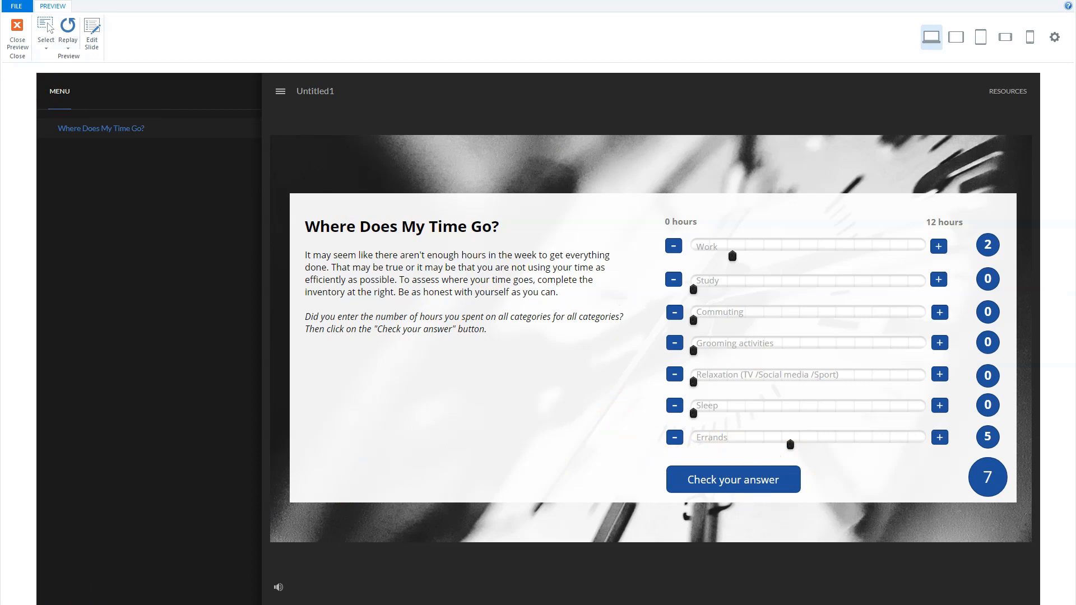
# - Close the preview and examine the Work bar's states for hour values 0–12
pyautogui.click(16, 37)
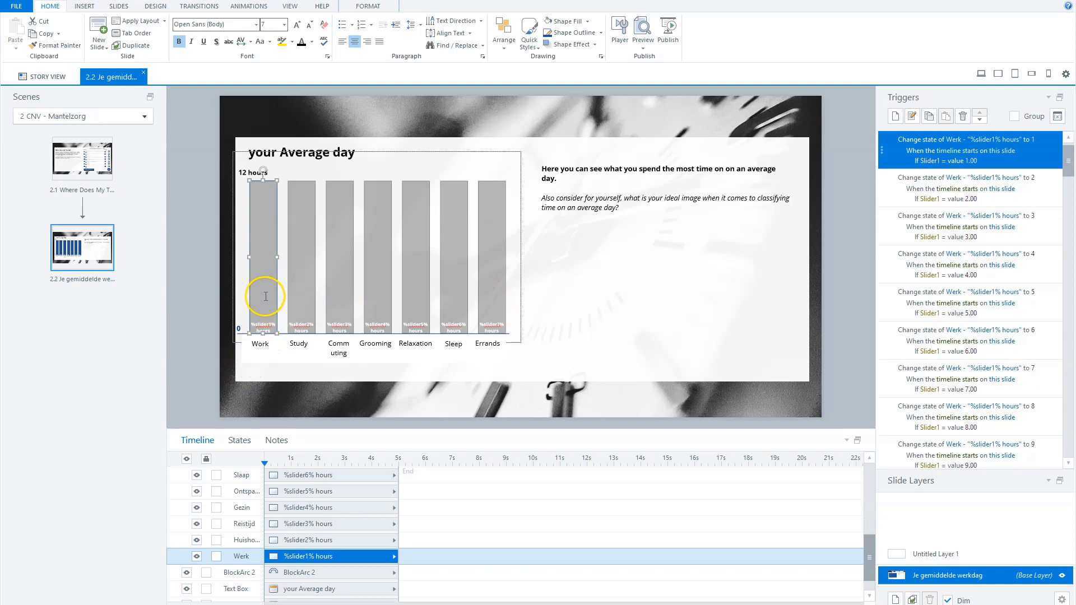
pyautogui.moveTo(287, 248)
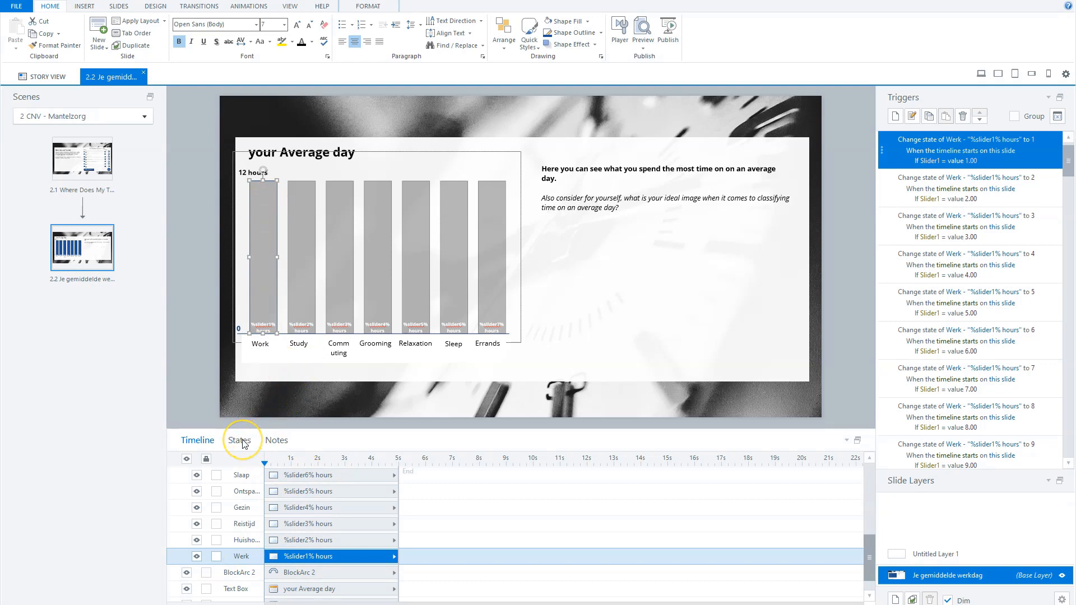
pyautogui.click(239, 439)
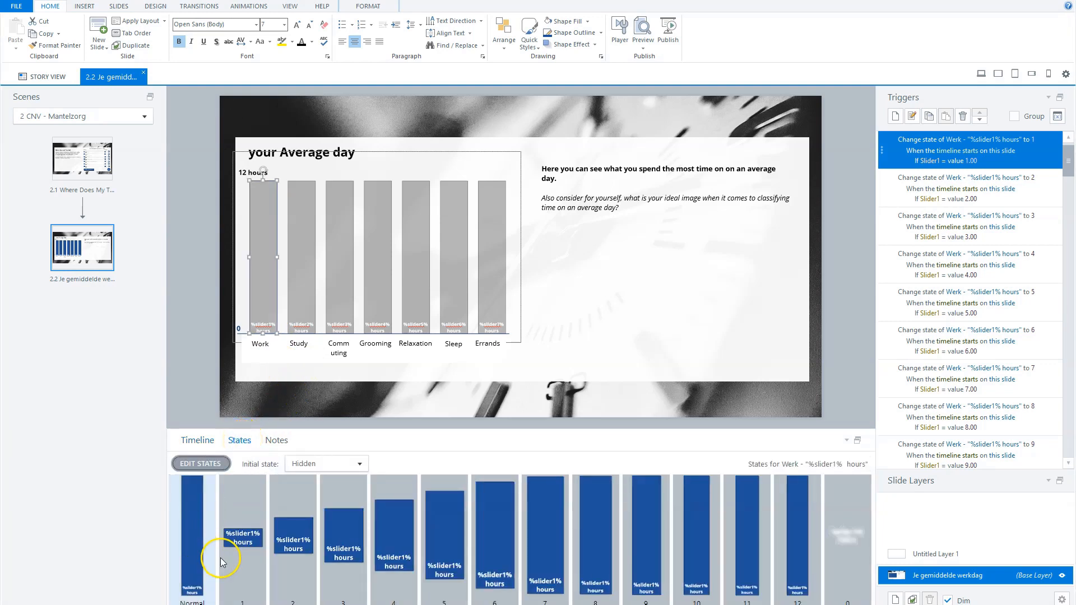
pyautogui.click(342, 535)
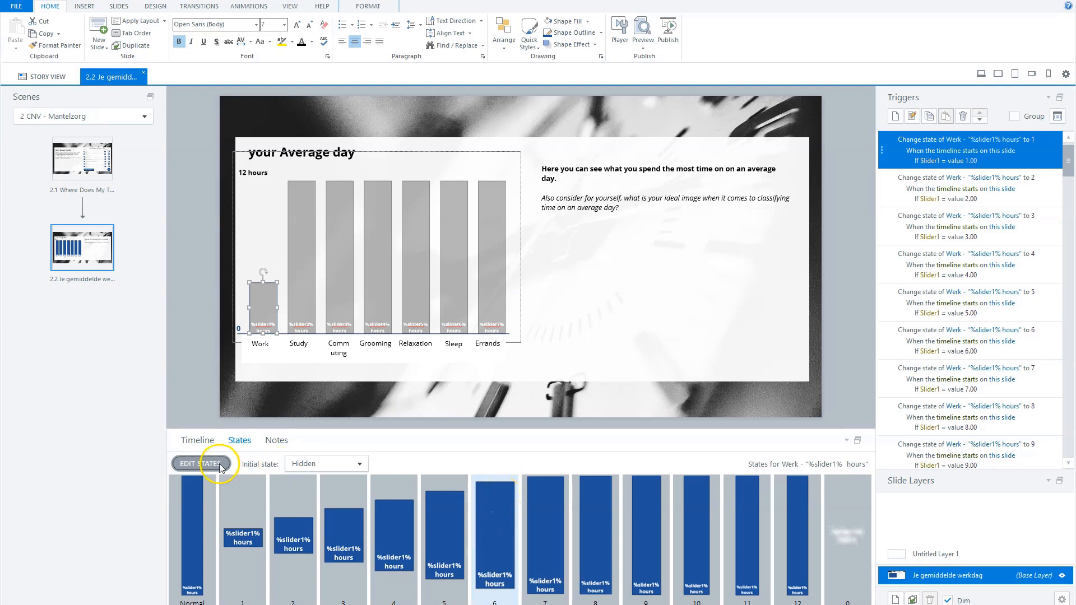
pyautogui.click(199, 464)
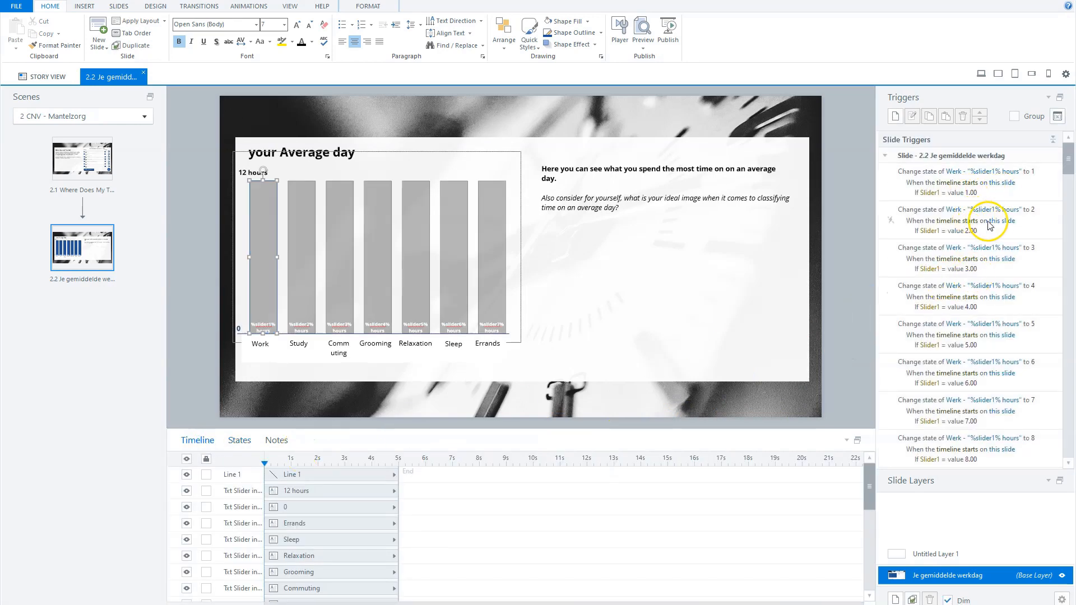
pyautogui.moveTo(1022, 189)
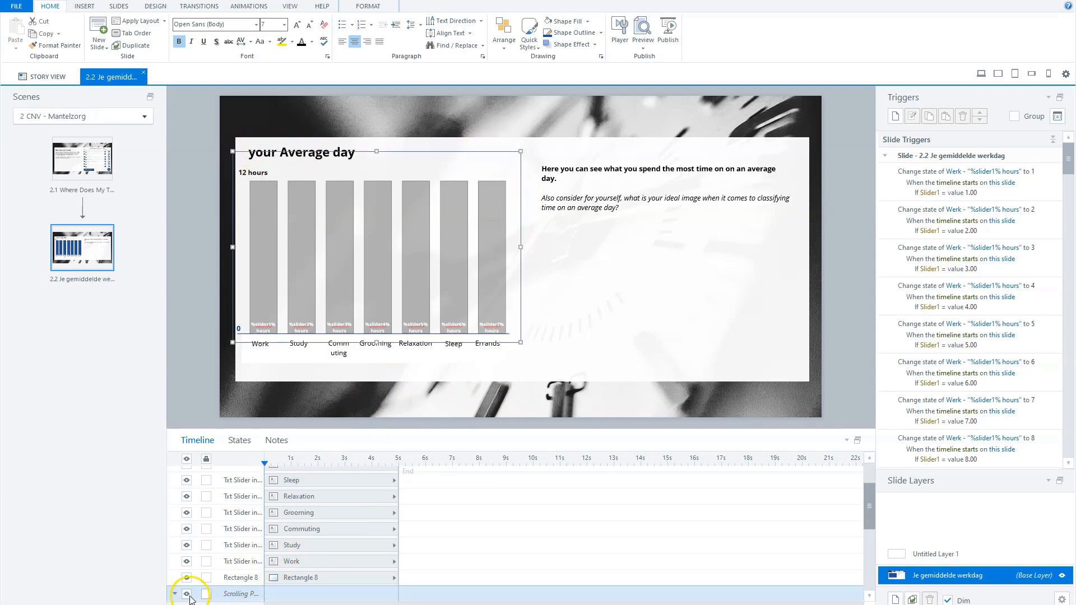
# - Expand the Scrolling Panel group to list the individual hour bars
pyautogui.click(174, 593)
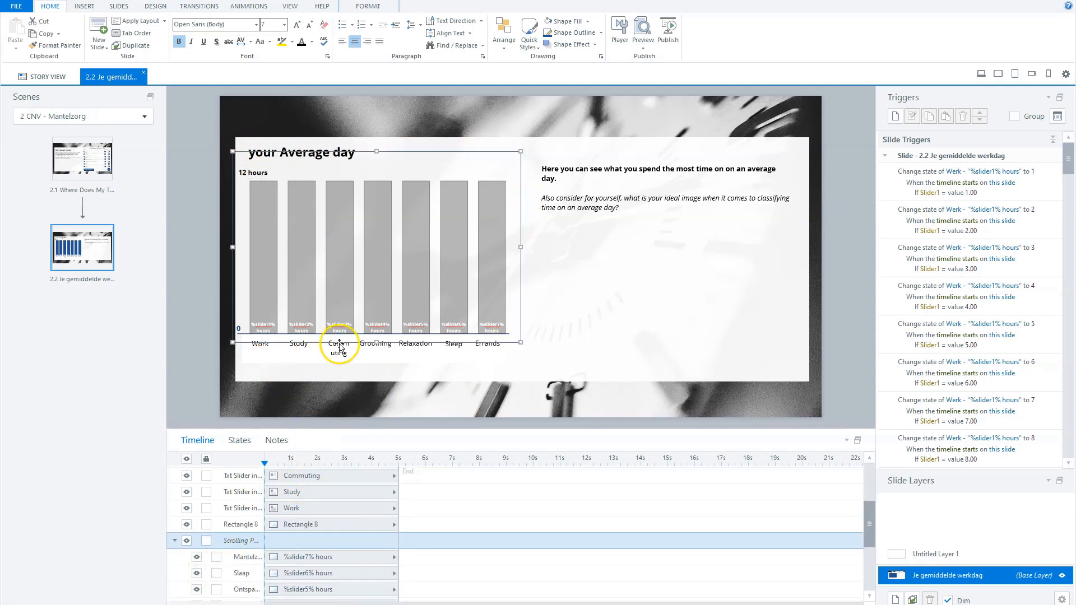
pyautogui.moveTo(273, 428)
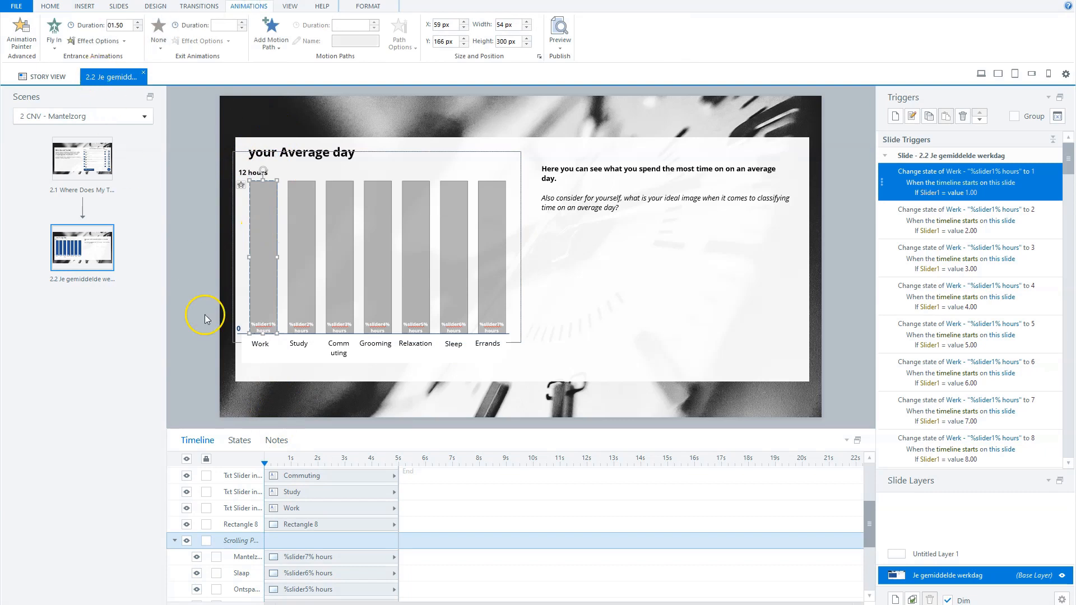
pyautogui.moveTo(531, 326)
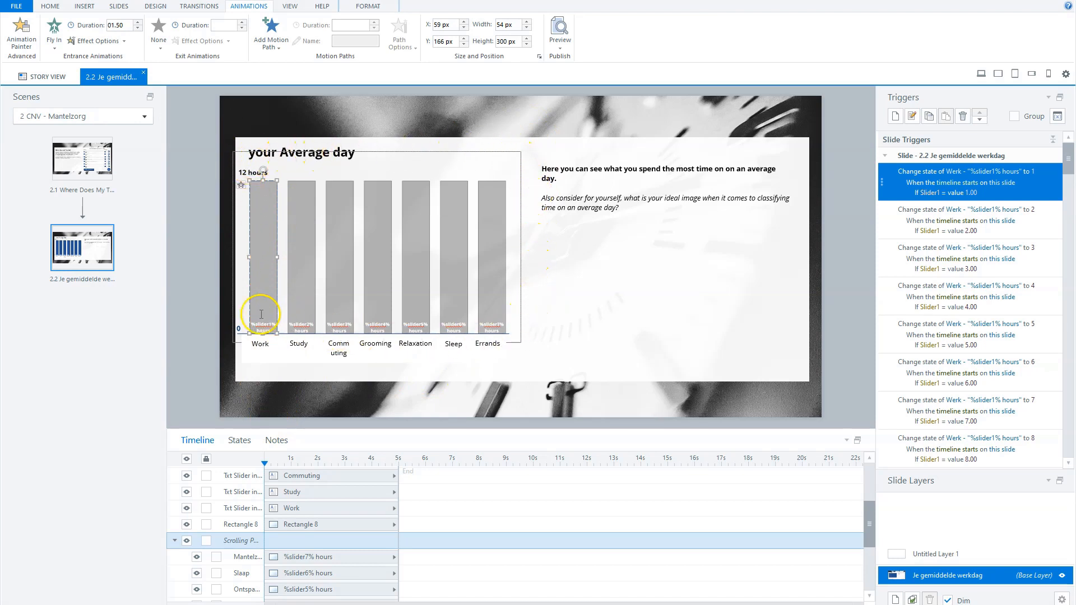
pyautogui.moveTo(513, 285)
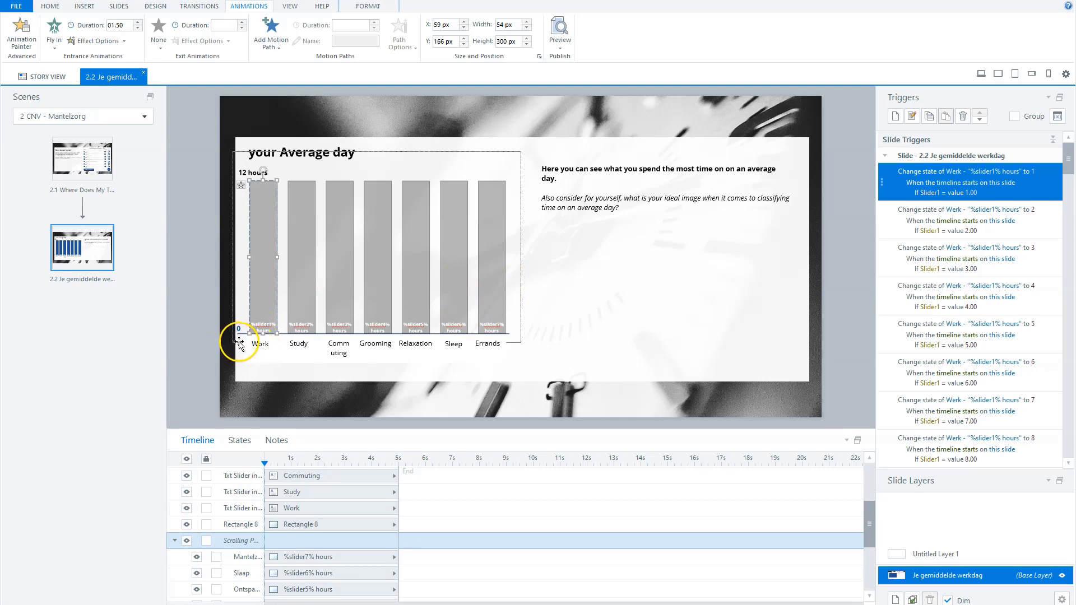
pyautogui.moveTo(408, 290)
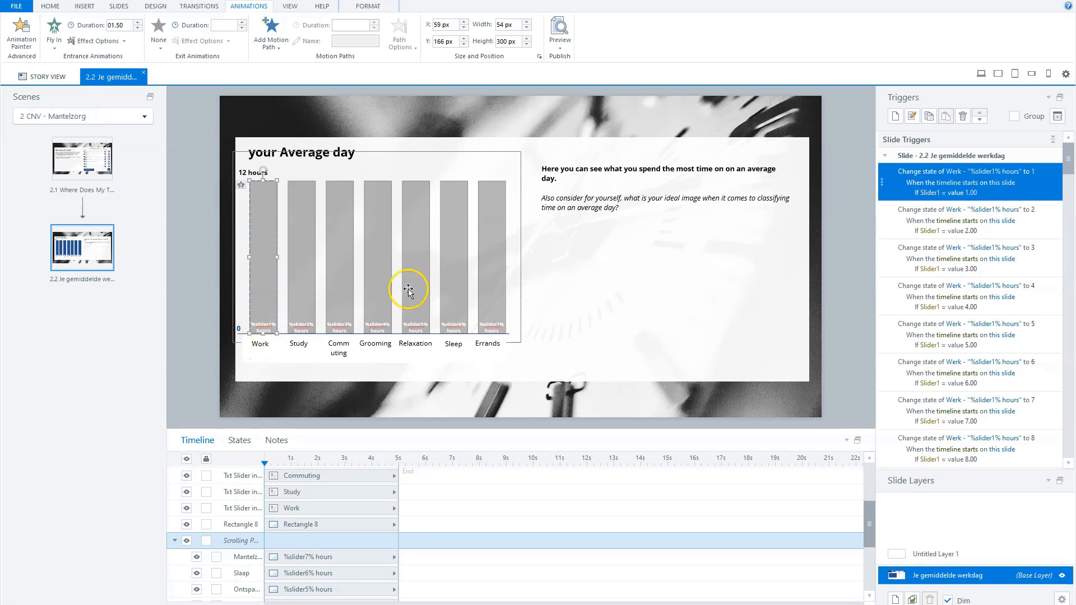
pyautogui.moveTo(540, 192)
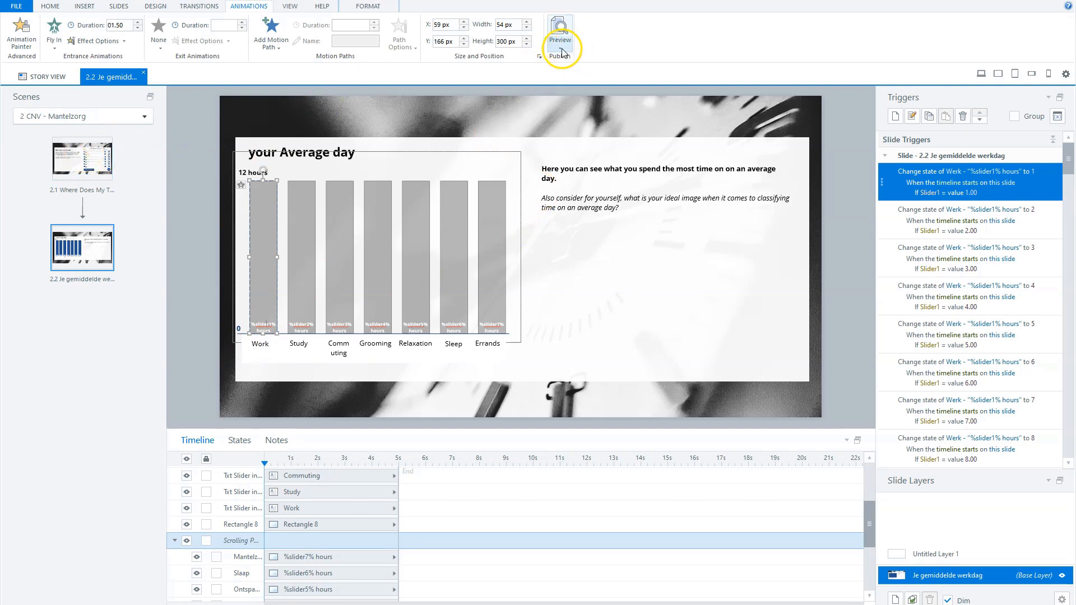
# - Preview the course, adding Errands hours to check the bar heights match
pyautogui.click(559, 31)
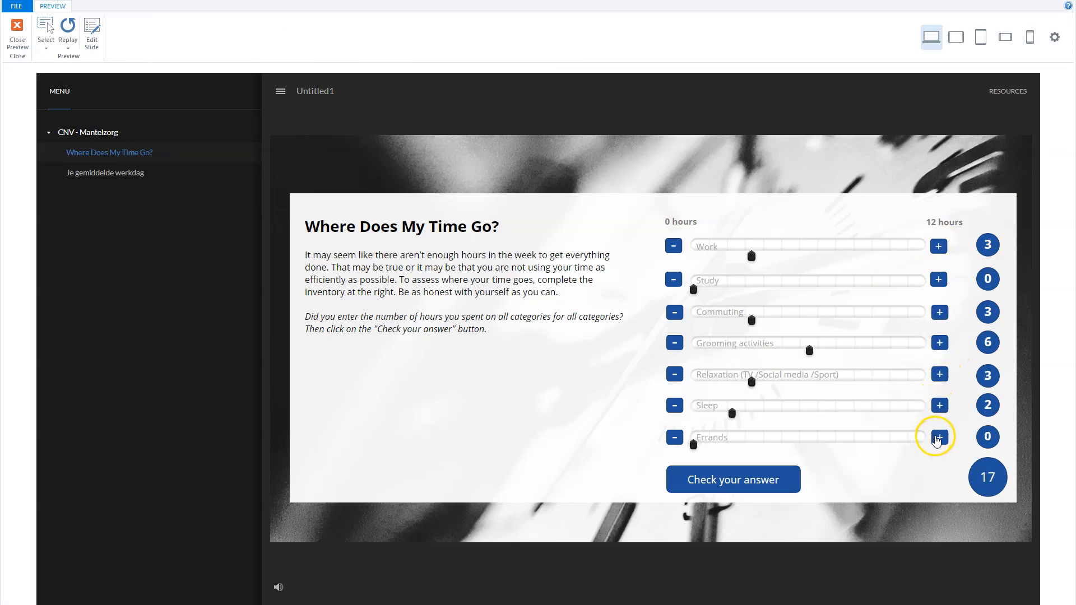
pyautogui.click(939, 437)
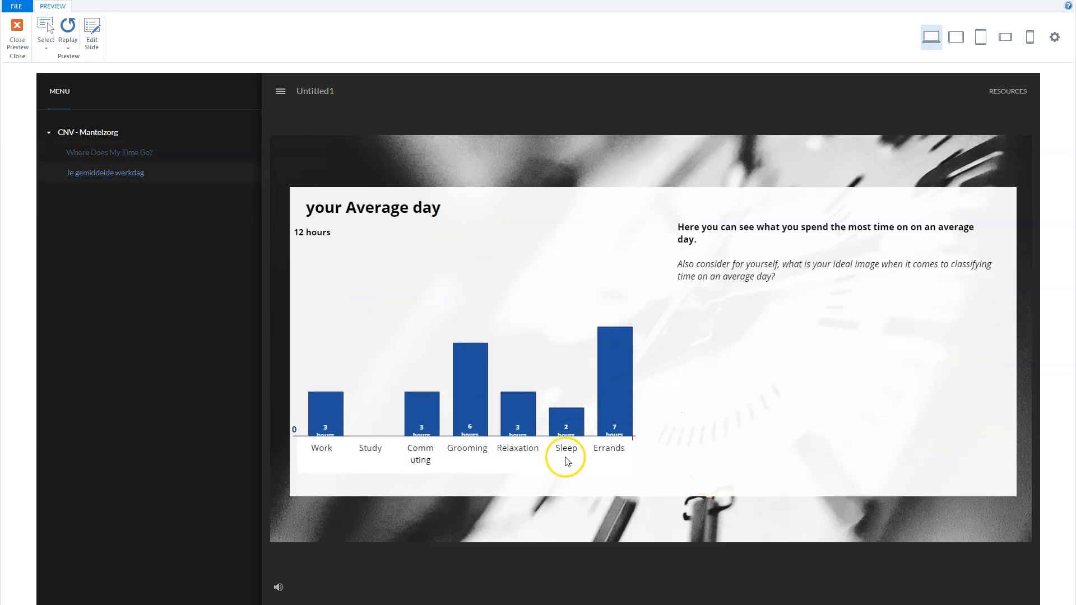
pyautogui.moveTo(420, 440)
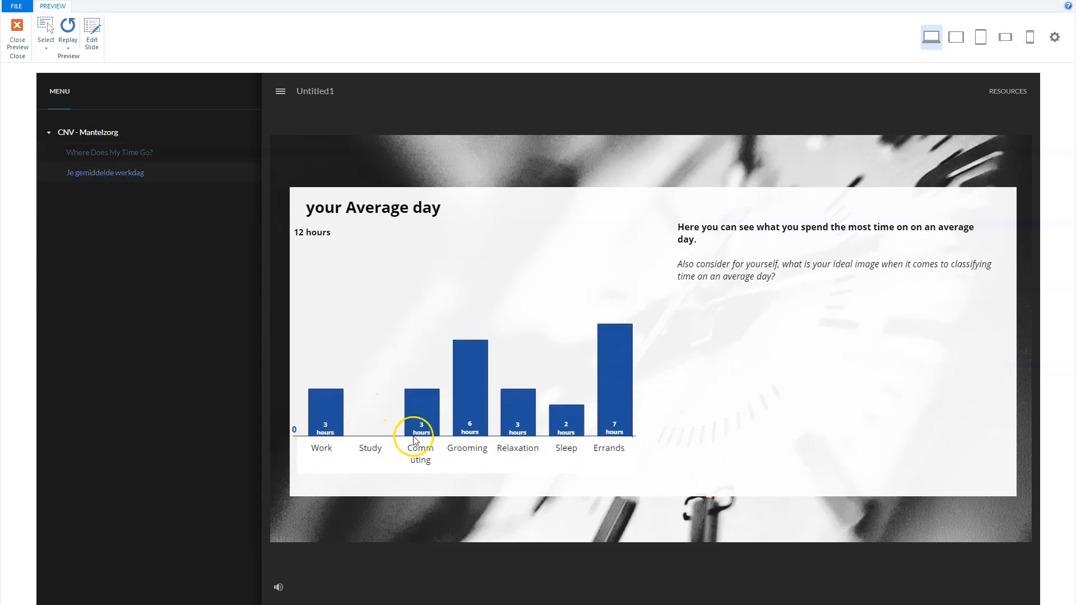
pyautogui.moveTo(331, 475)
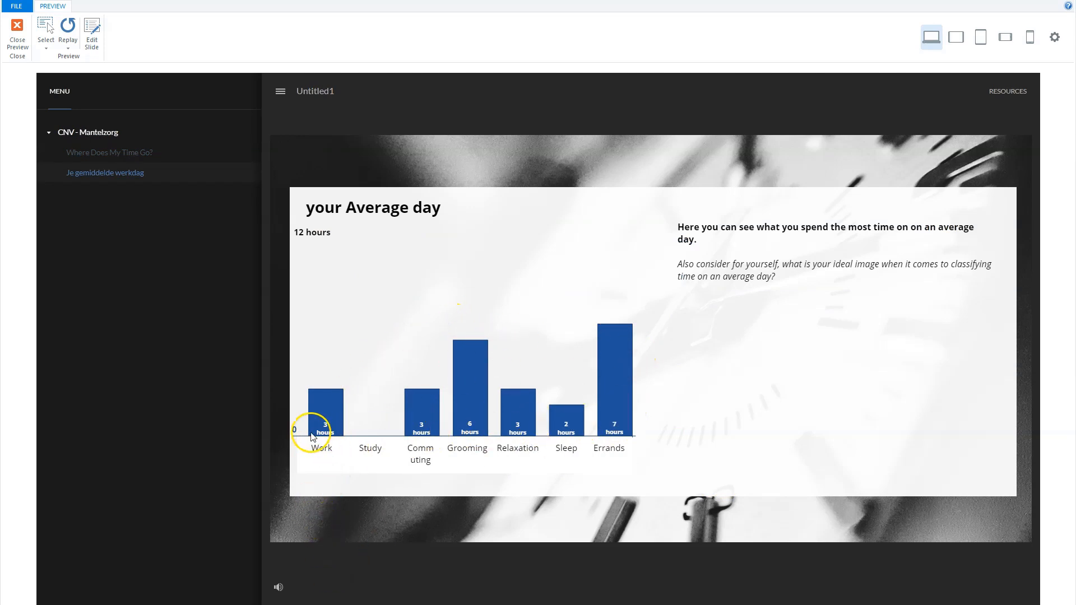
pyautogui.moveTo(595, 341)
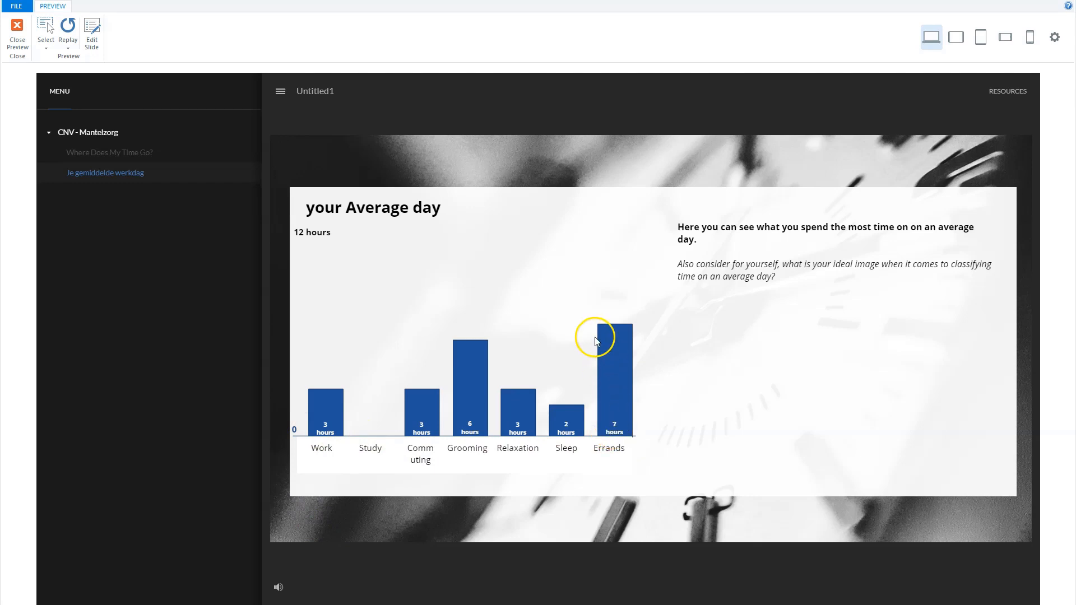
pyautogui.moveTo(44, 77)
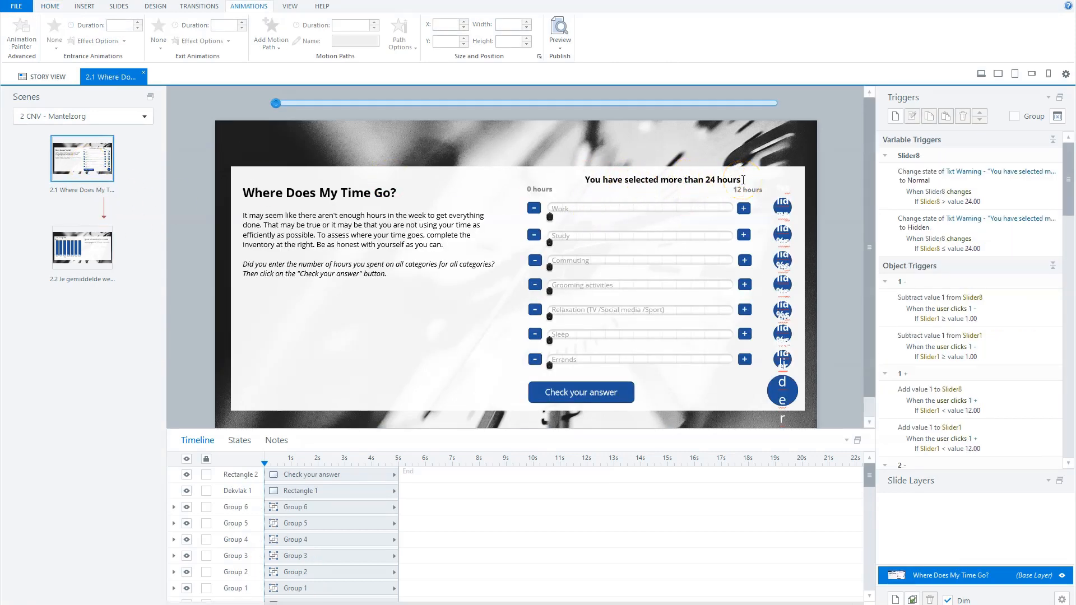
# - Review the Txt Warning text and its Slider8 trigger hiding it at 24 hours or less
pyautogui.click(661, 180)
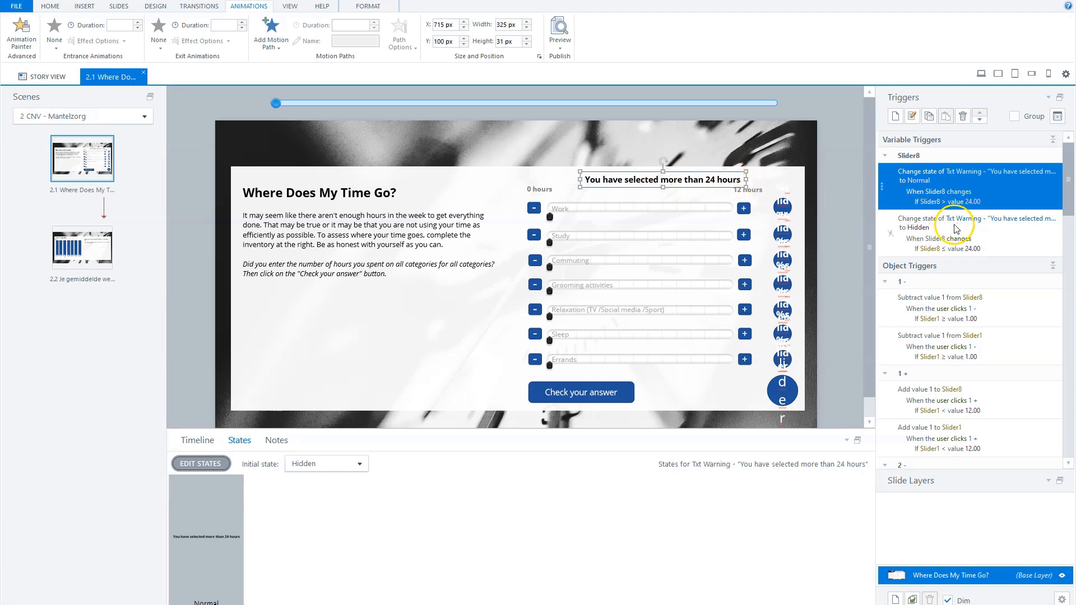
pyautogui.doubleClick(940, 233)
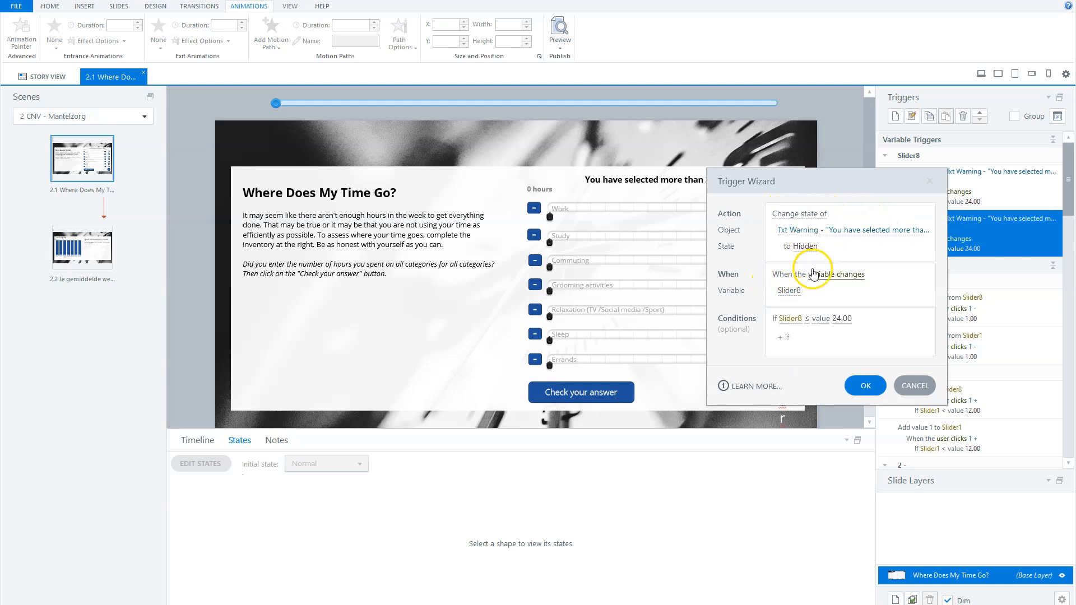
pyautogui.moveTo(614, 174)
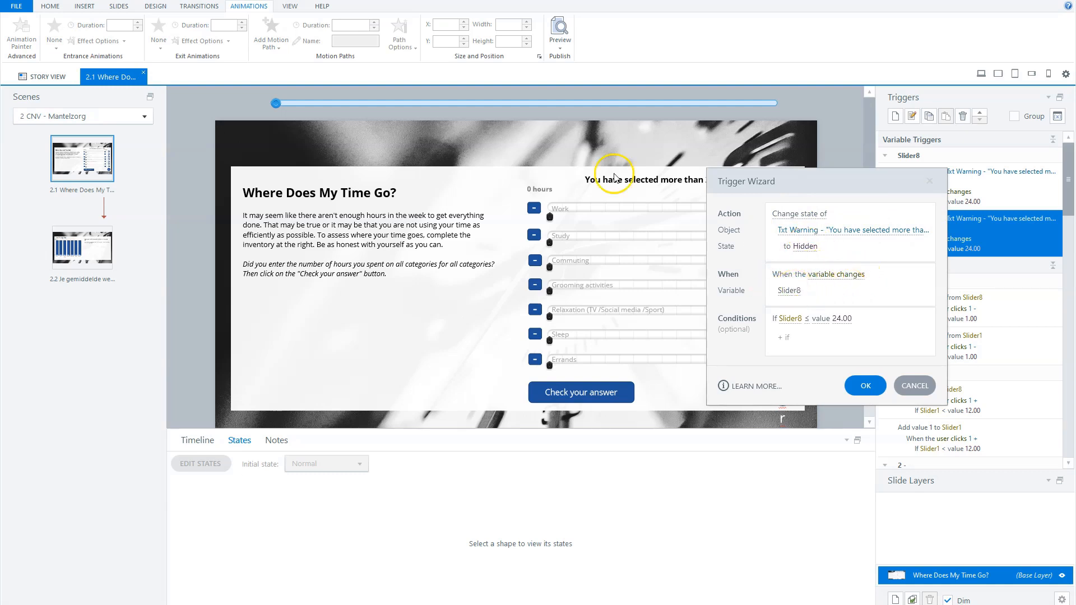
pyautogui.moveTo(498, 110)
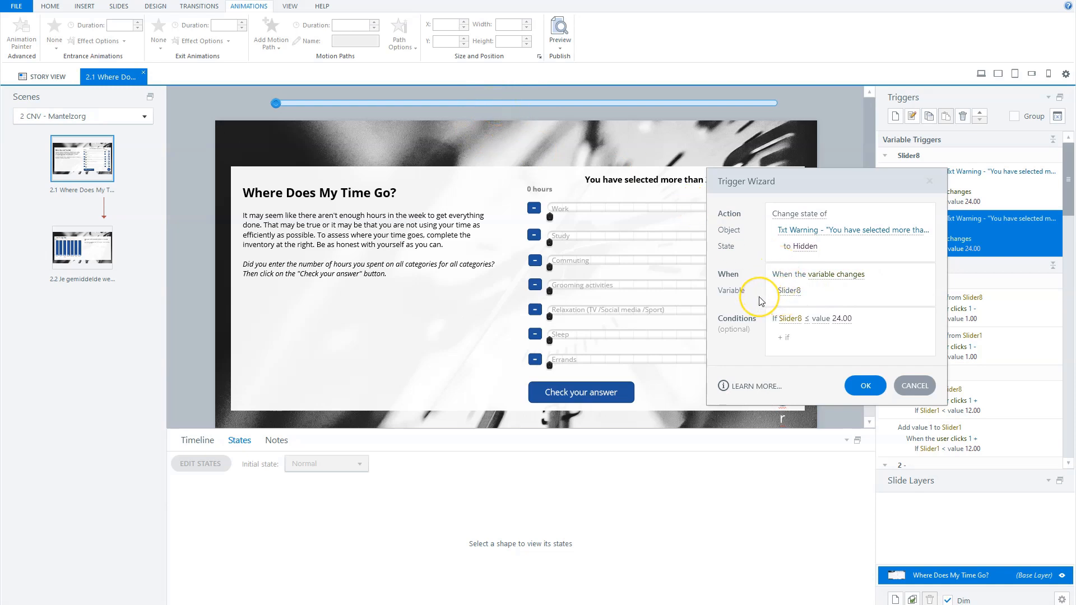
pyautogui.moveTo(775, 245)
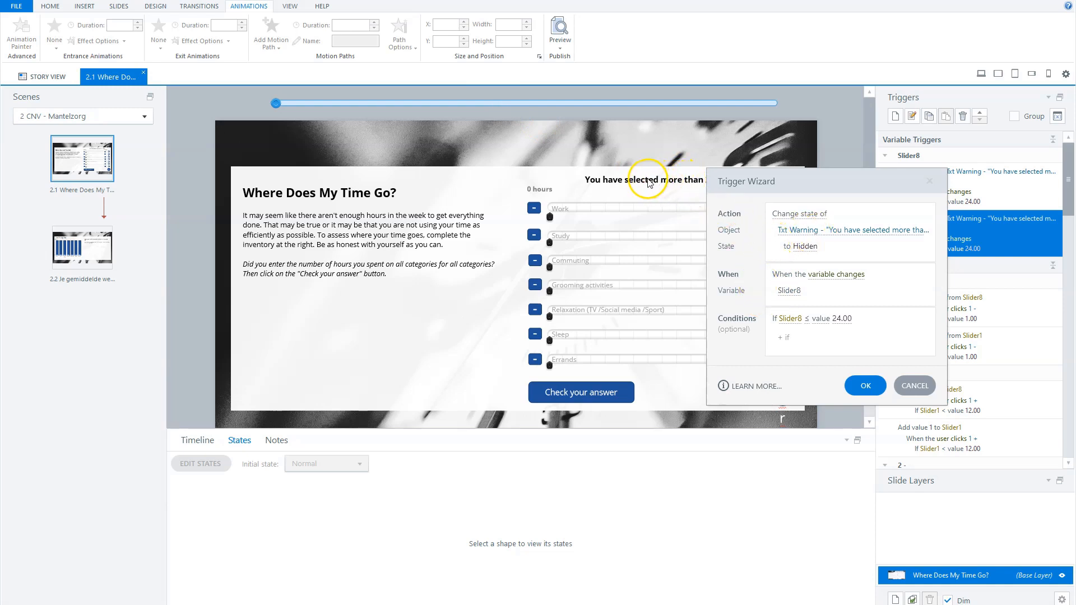
pyautogui.moveTo(820, 291)
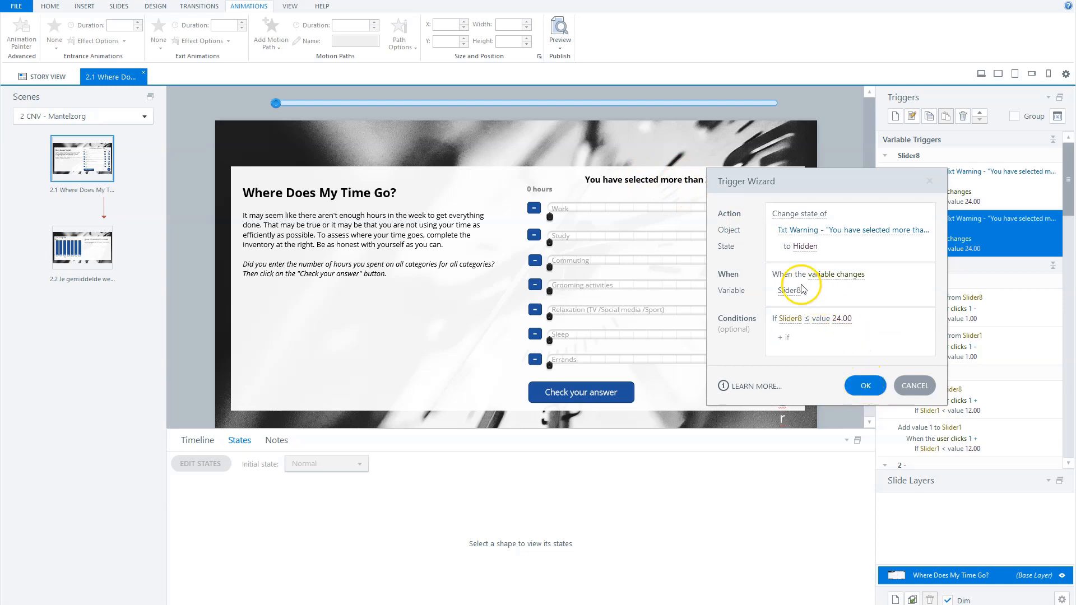
pyautogui.click(864, 385)
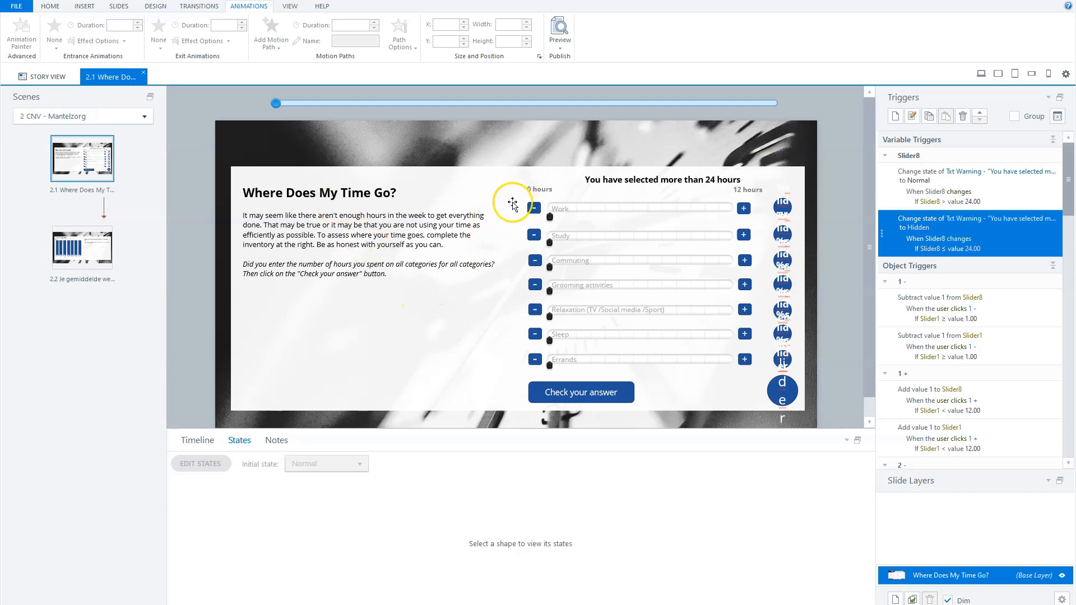
pyautogui.moveTo(623, 245)
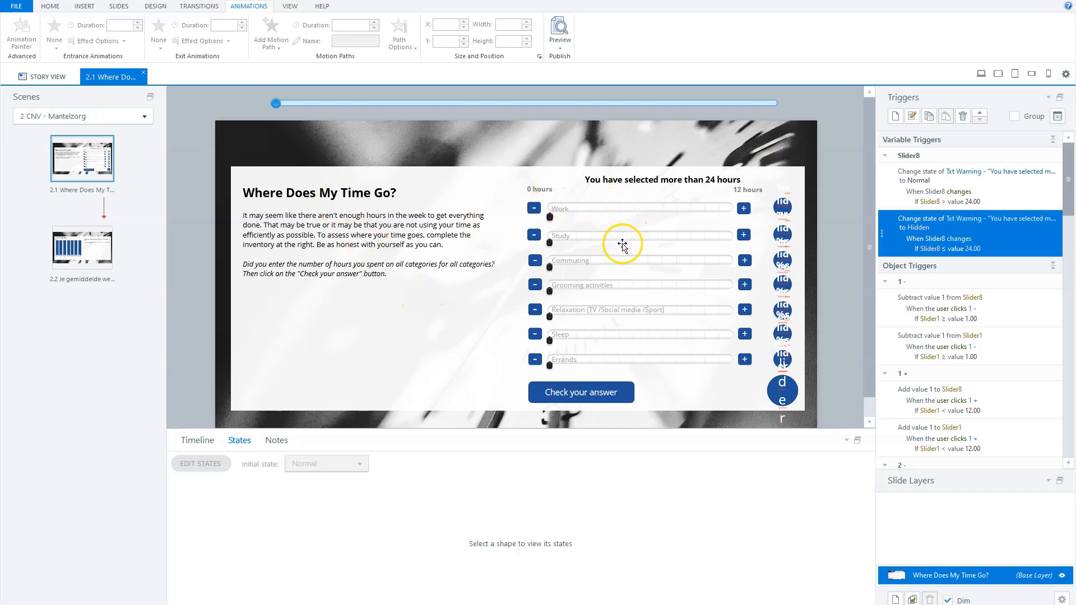